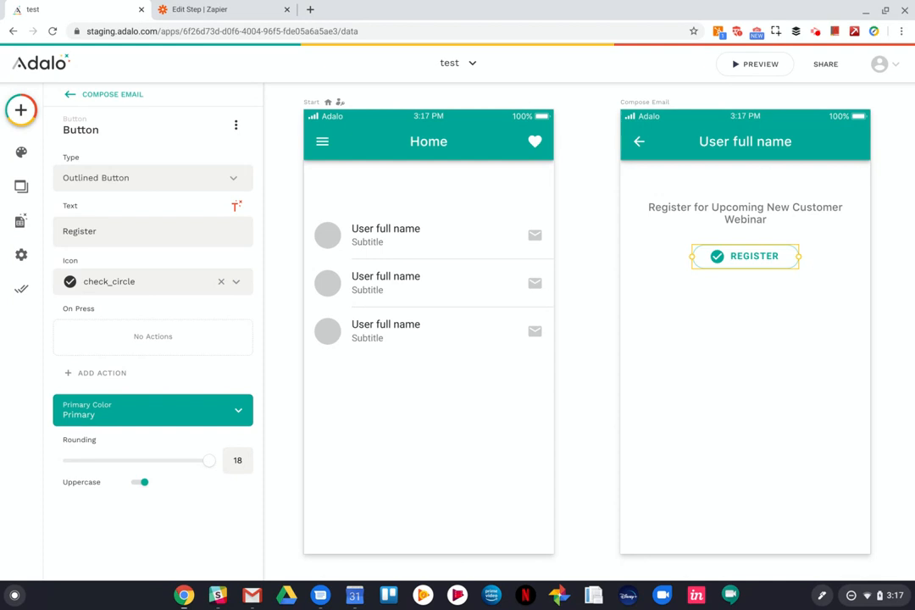
pyautogui.moveTo(581, 298)
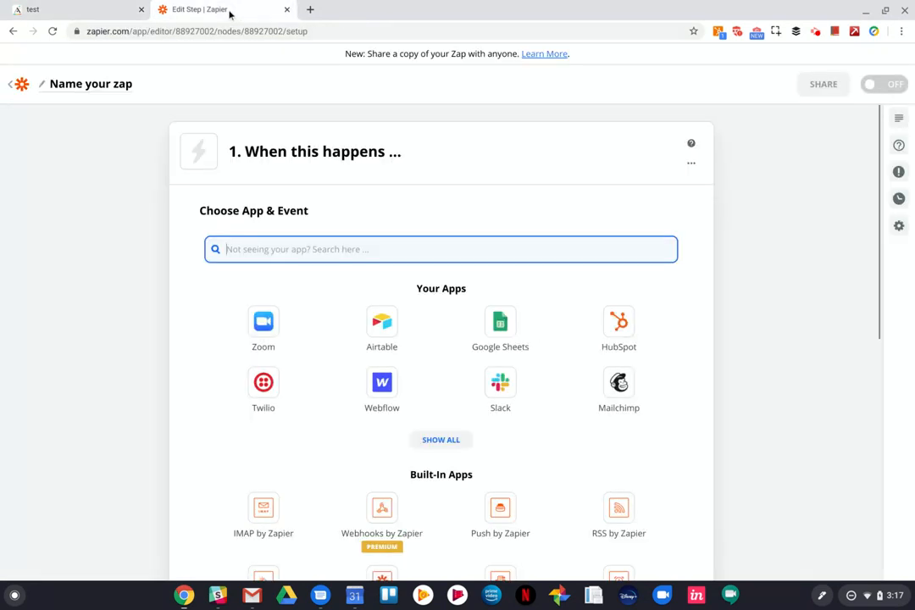
pyautogui.moveTo(441, 214)
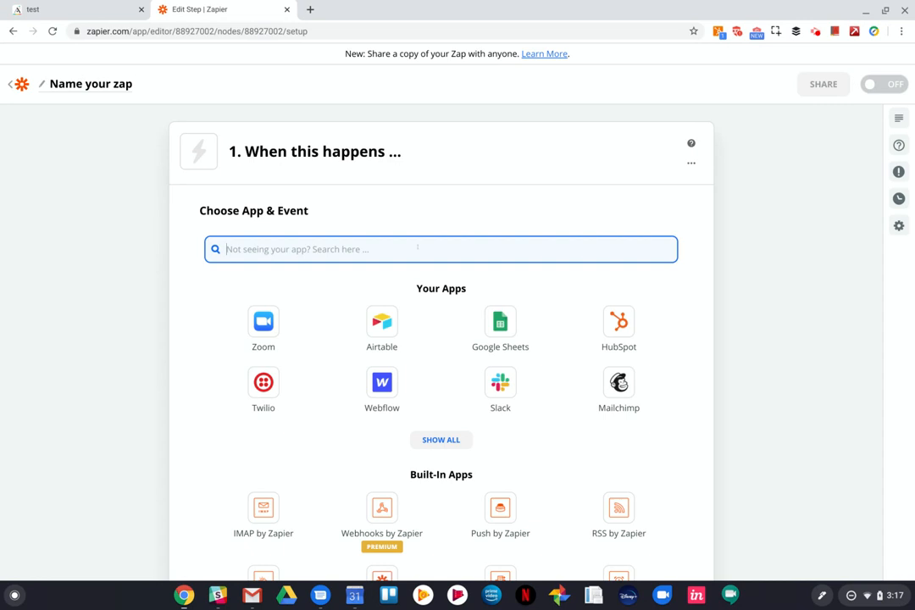
# Step: Search 'webhoo' and set Webhooks by Zapier with the Catch Hook event as the trigger, then continue
pyautogui.write('web')
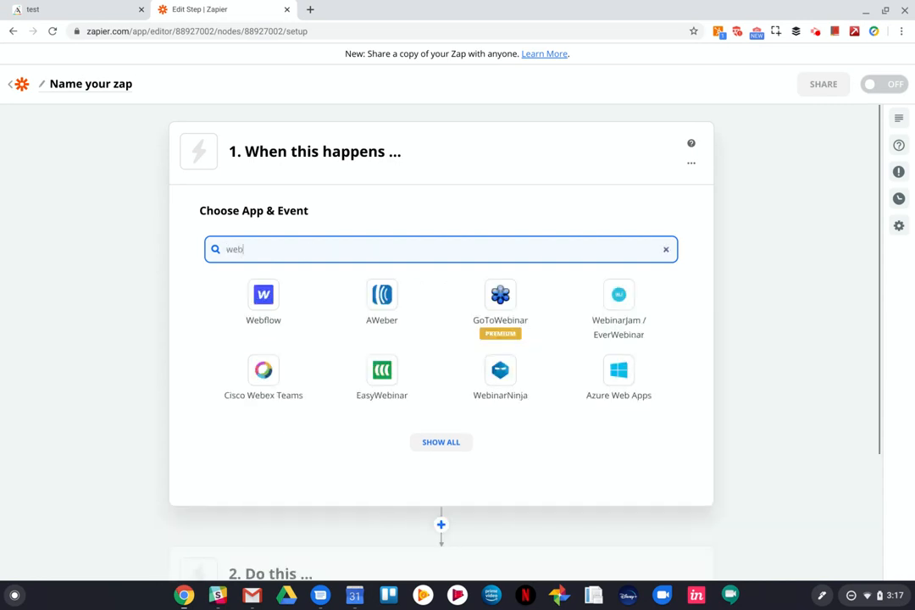
pyautogui.write('hoo')
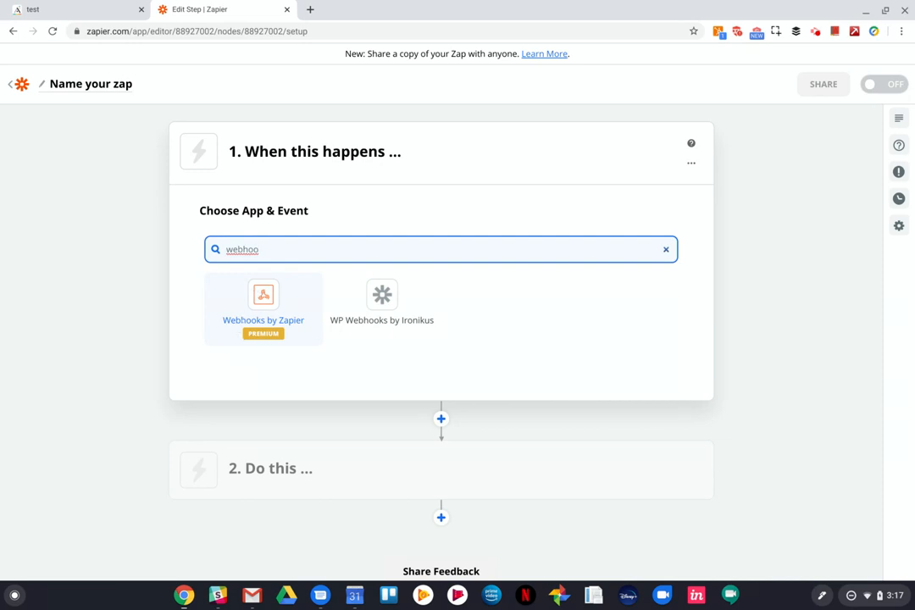
pyautogui.click(263, 305)
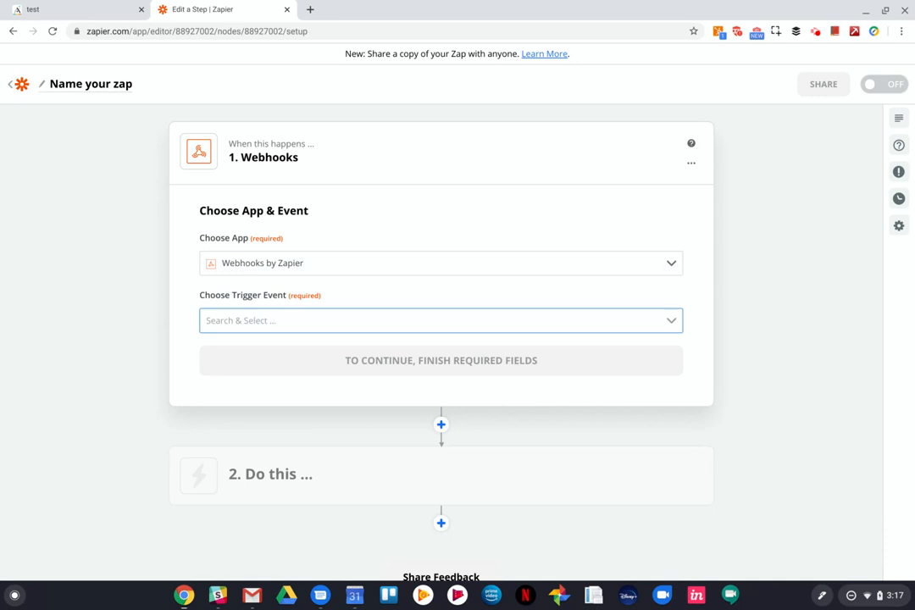
pyautogui.click(440, 321)
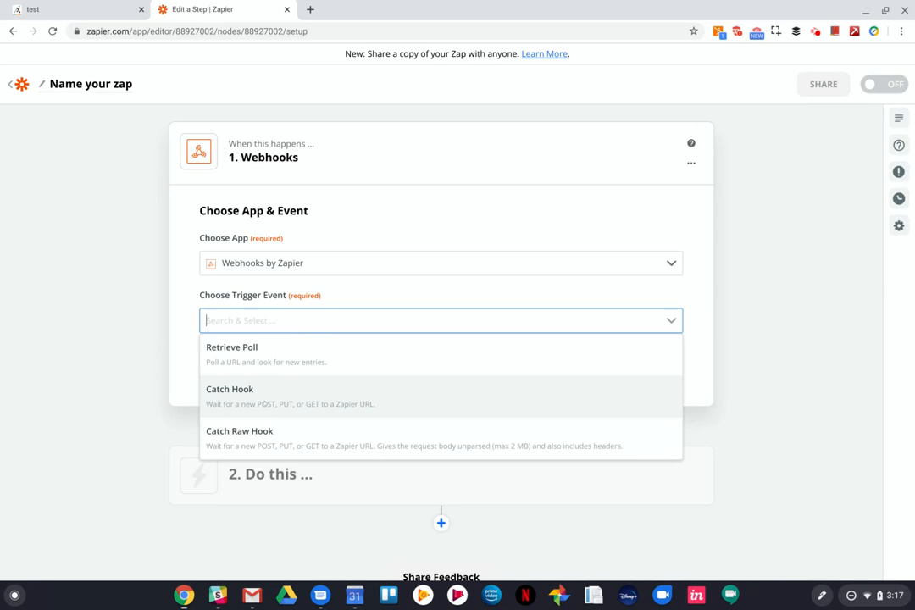
pyautogui.click(244, 397)
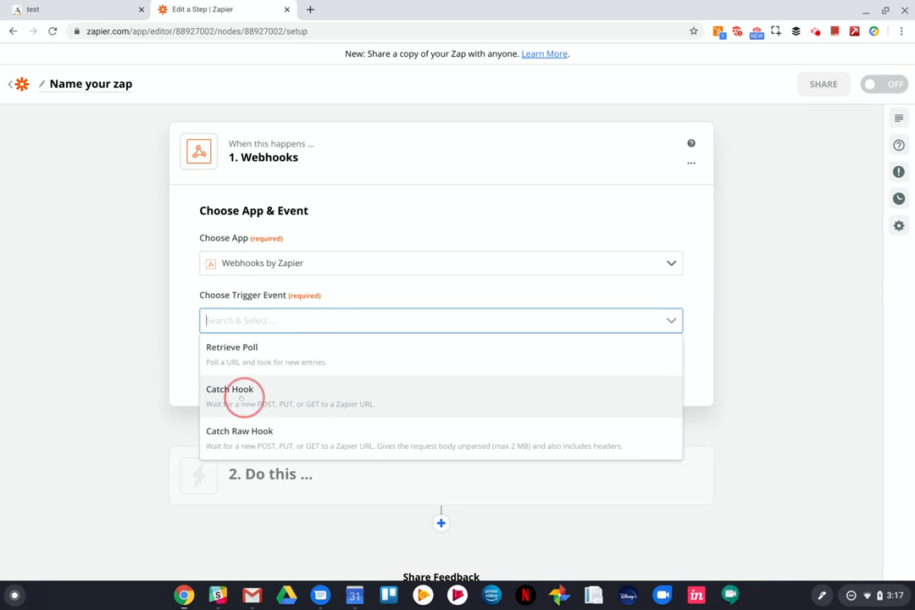
pyautogui.click(240, 397)
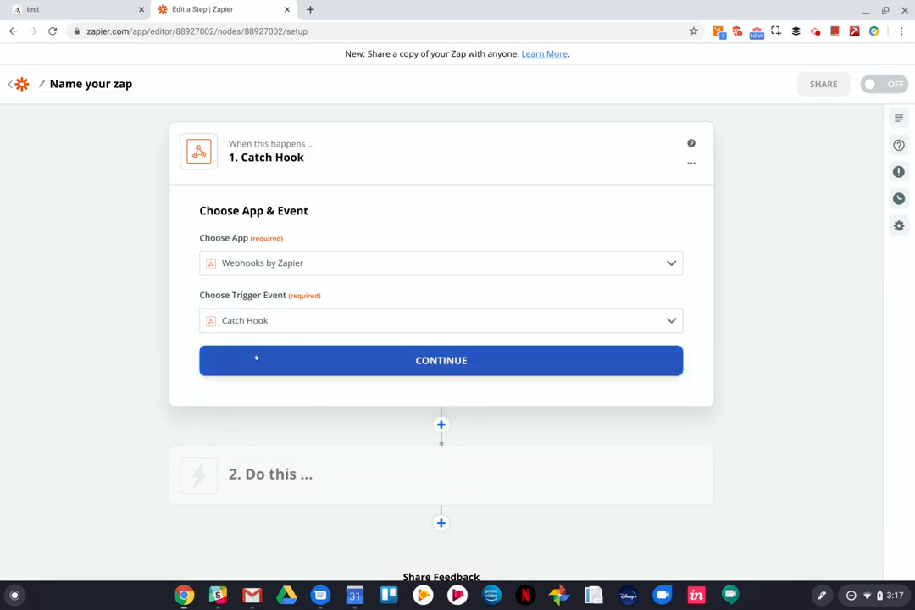
# Step: Copy the generated Custom Webhook URL and continue to the Test your trigger step
pyautogui.click(441, 360)
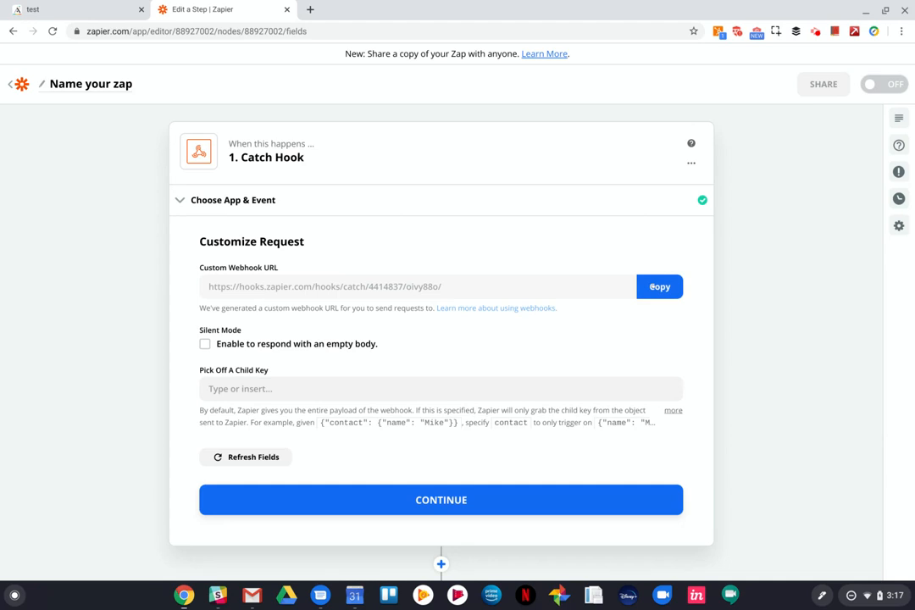
pyautogui.click(659, 287)
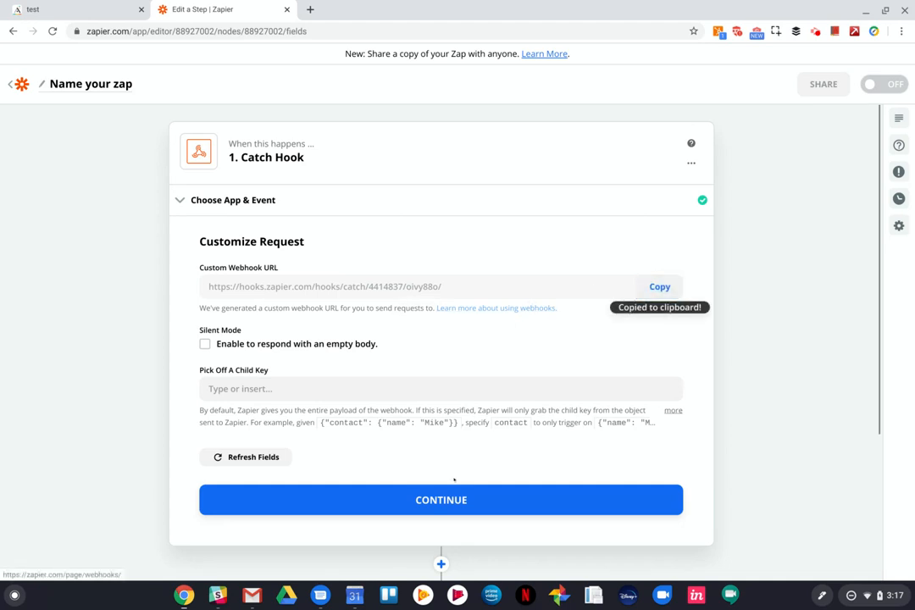
pyautogui.click(441, 498)
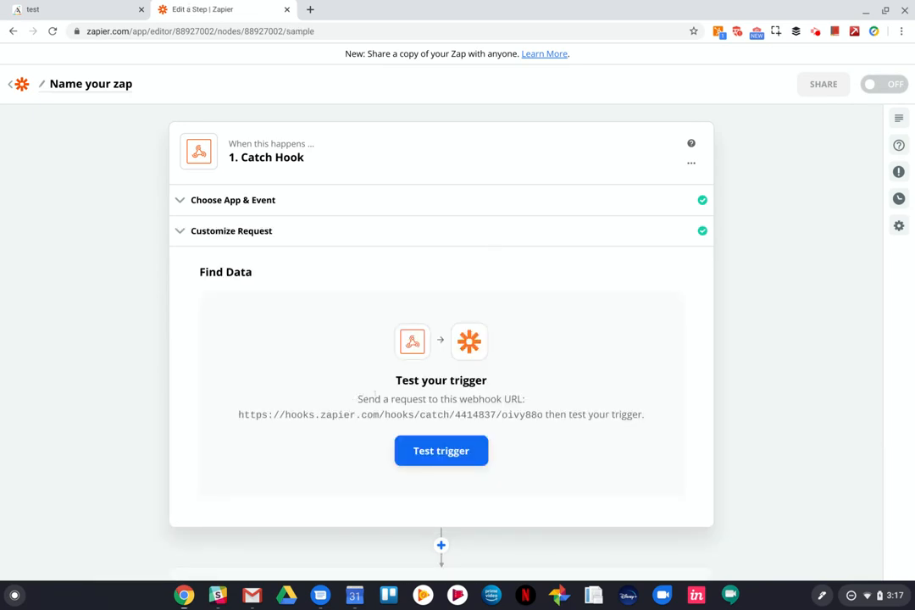
pyautogui.moveTo(127, 132)
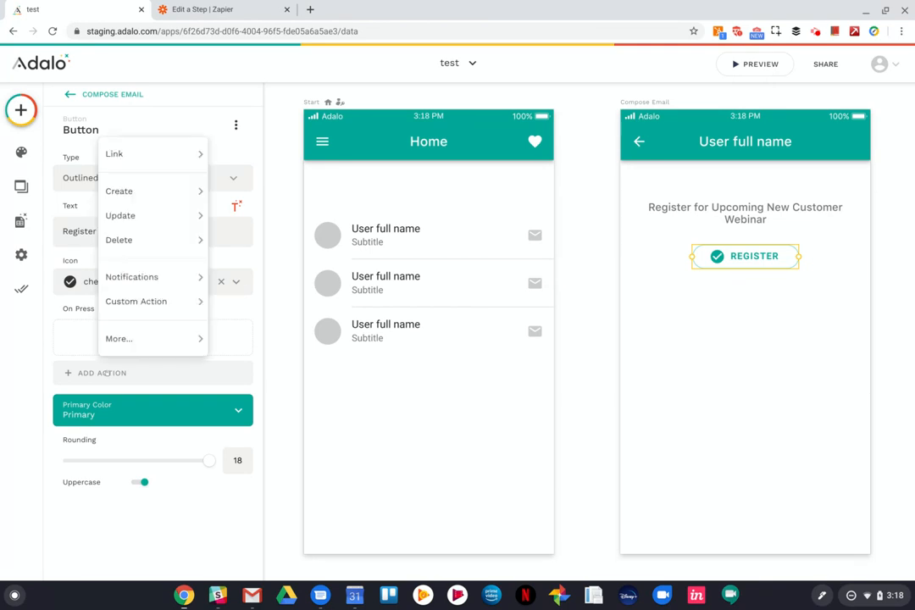
# Step: Create a new custom action named 'Webinar Registration' with its type set to Create
pyautogui.click(136, 302)
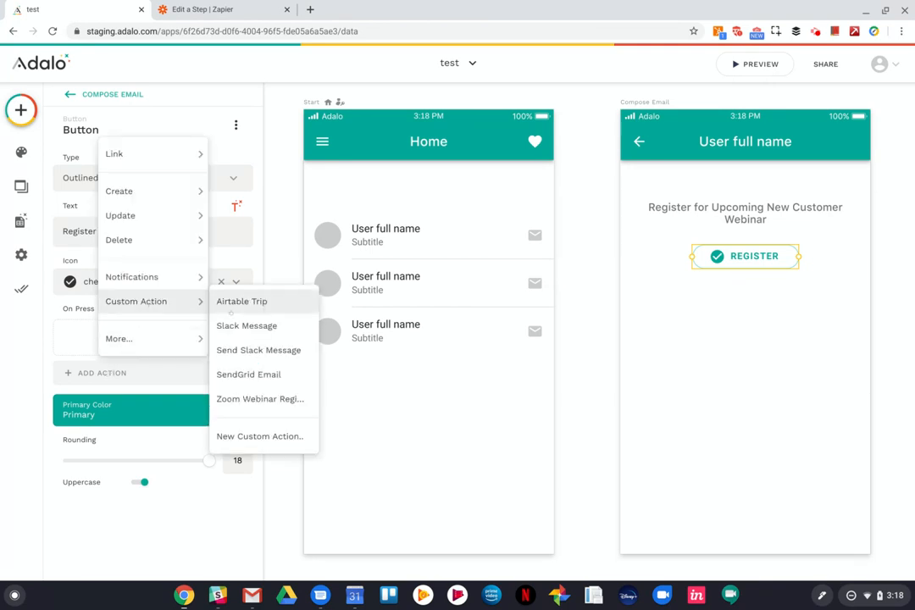
pyautogui.click(259, 435)
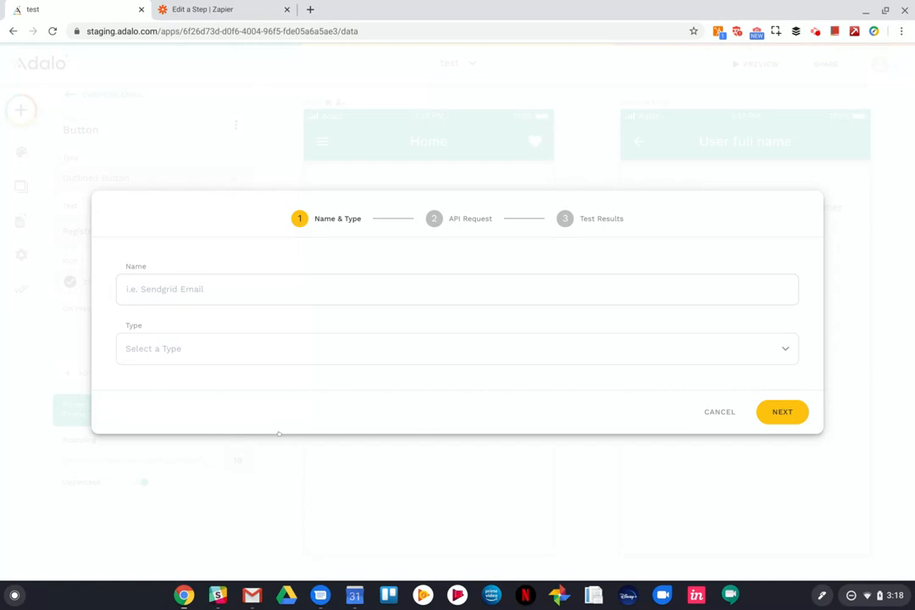
pyautogui.write('R')
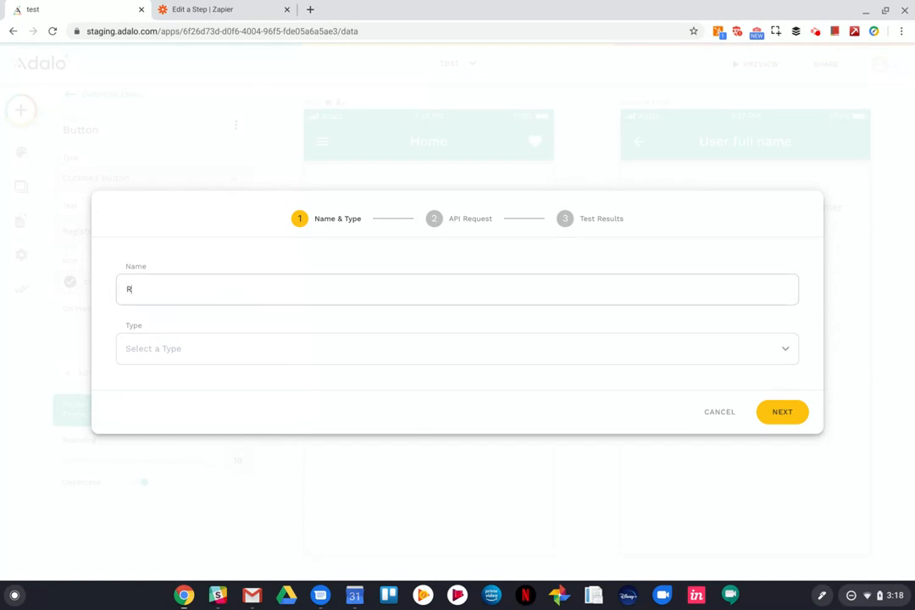
pyautogui.write('We')
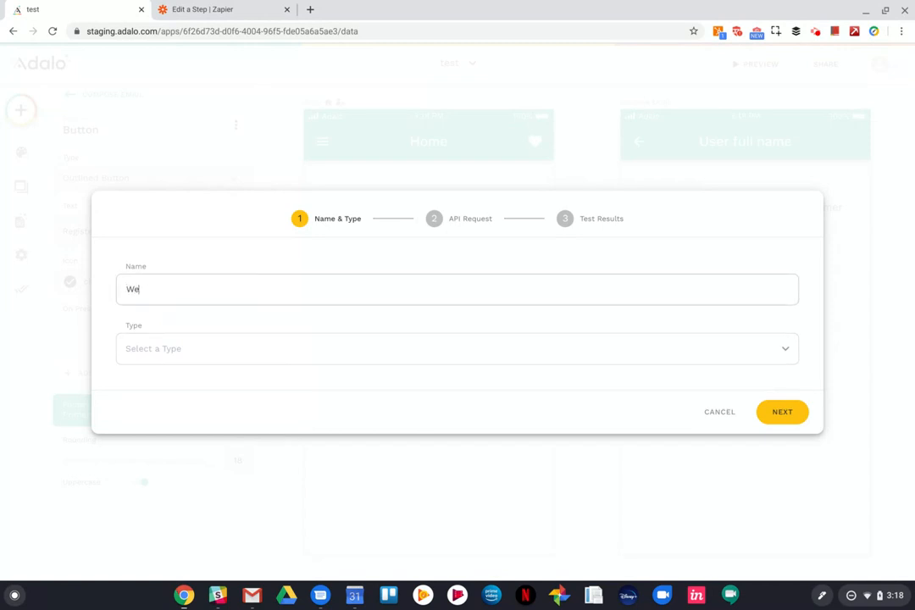
pyautogui.write('binar')
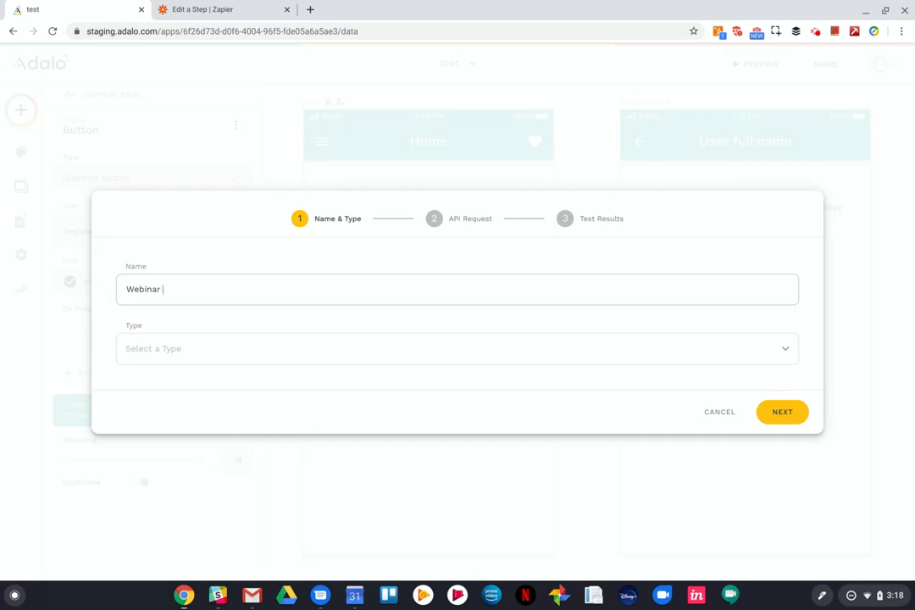
pyautogui.write('Regist')
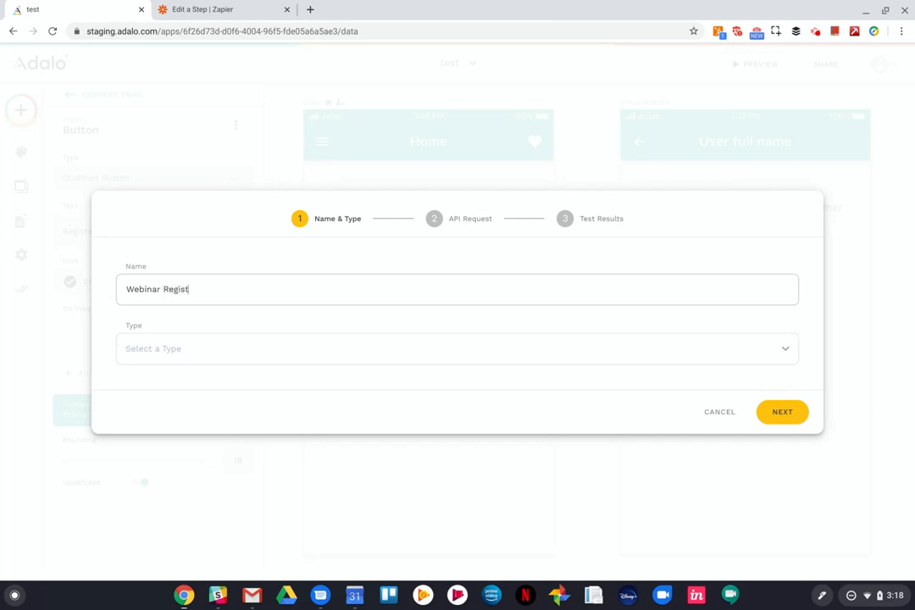
pyautogui.write('ration')
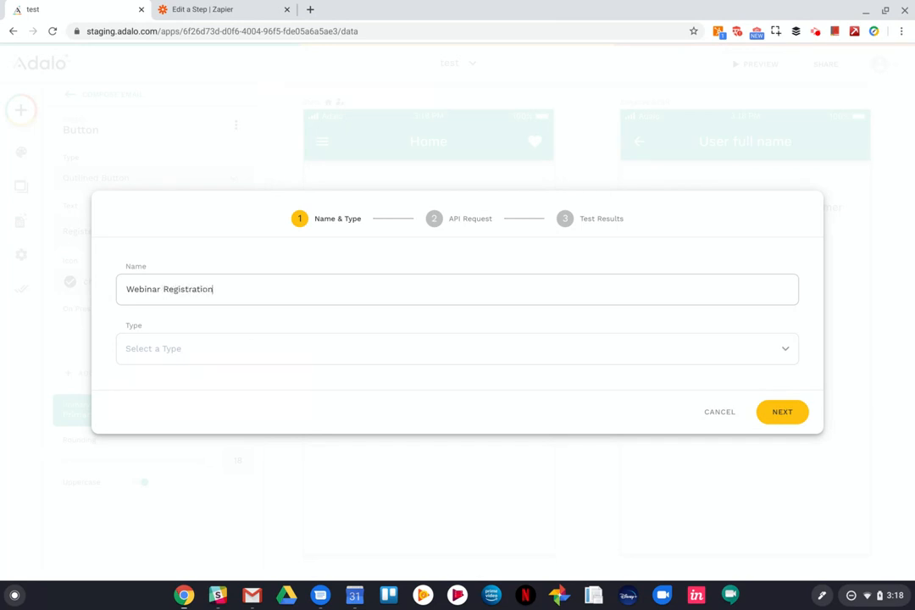
pyautogui.click(456, 349)
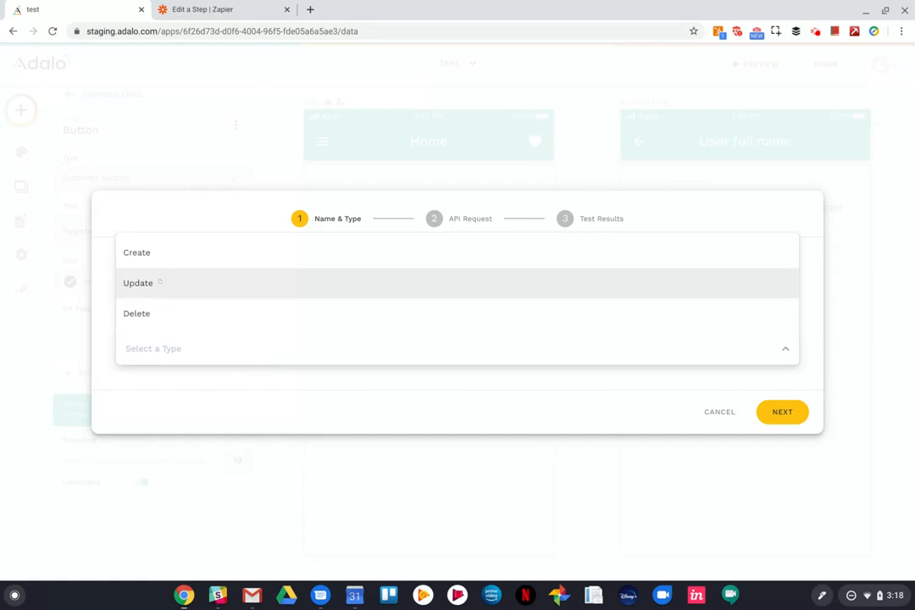
pyautogui.click(136, 253)
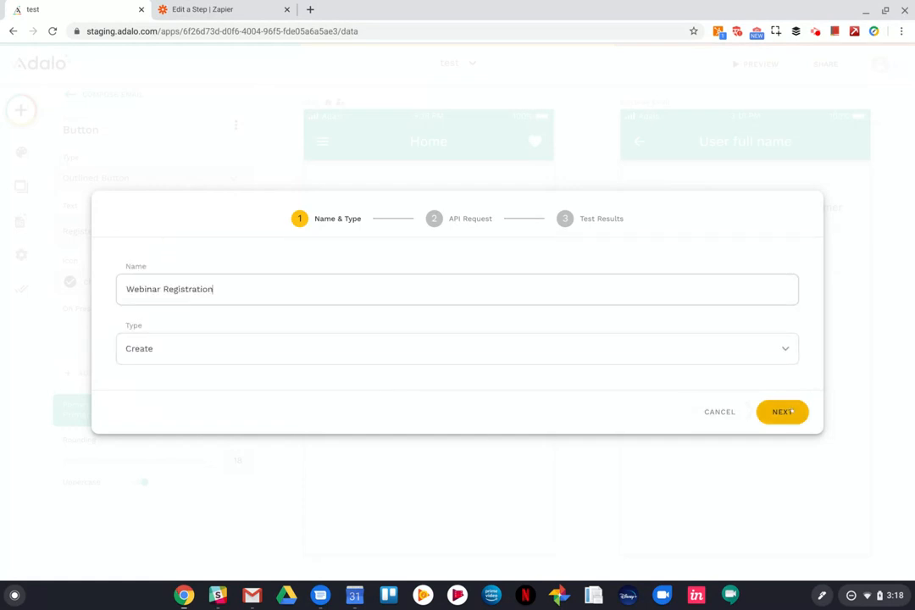
pyautogui.click(781, 412)
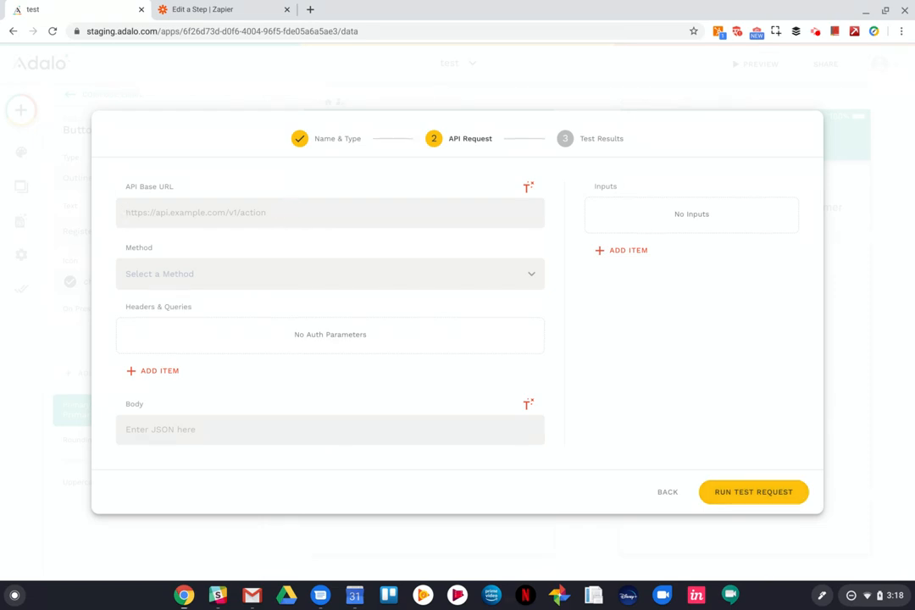
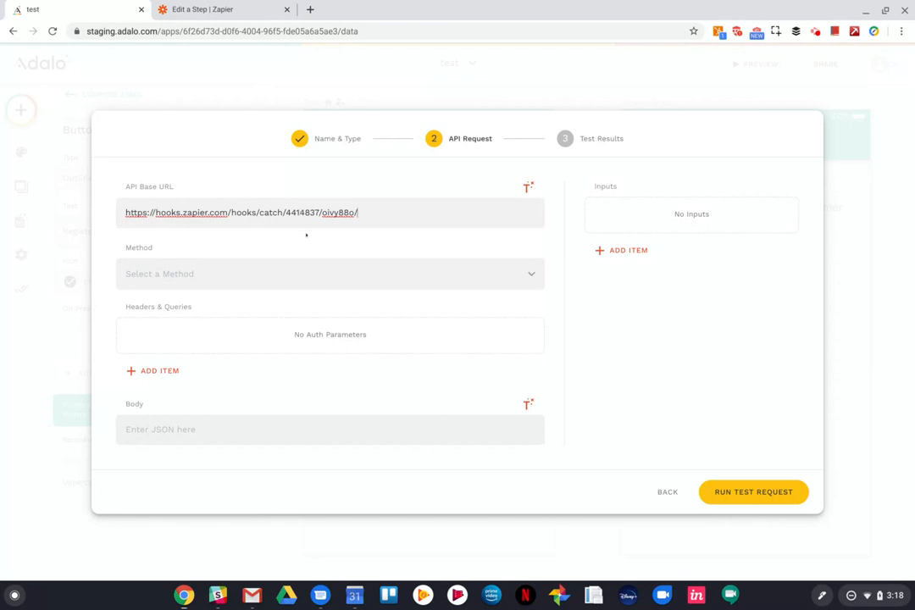
pyautogui.click(330, 274)
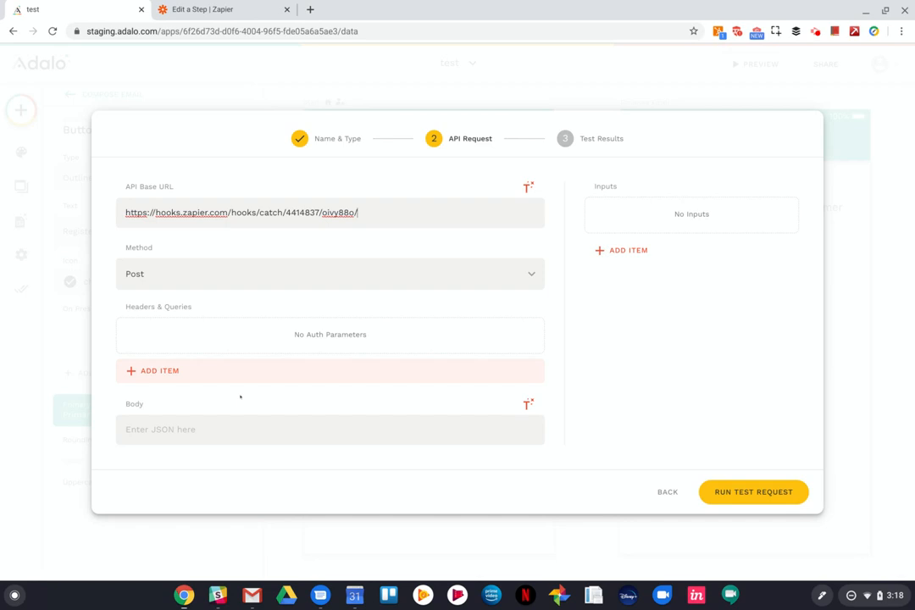
pyautogui.click(331, 428)
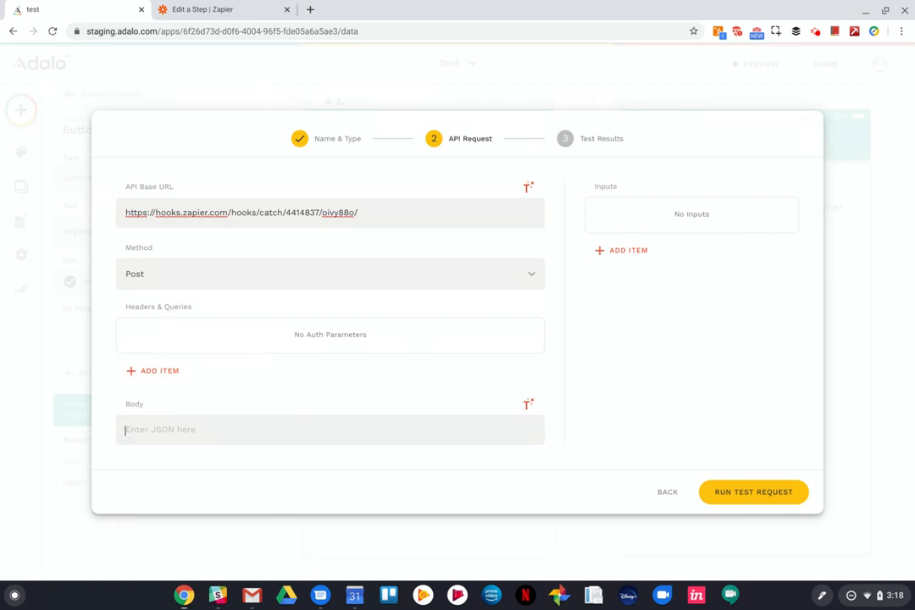
# Step: Write the JSON body {"email":"","firstName":"","lastName":""} with empty values
pyautogui.write('{}')
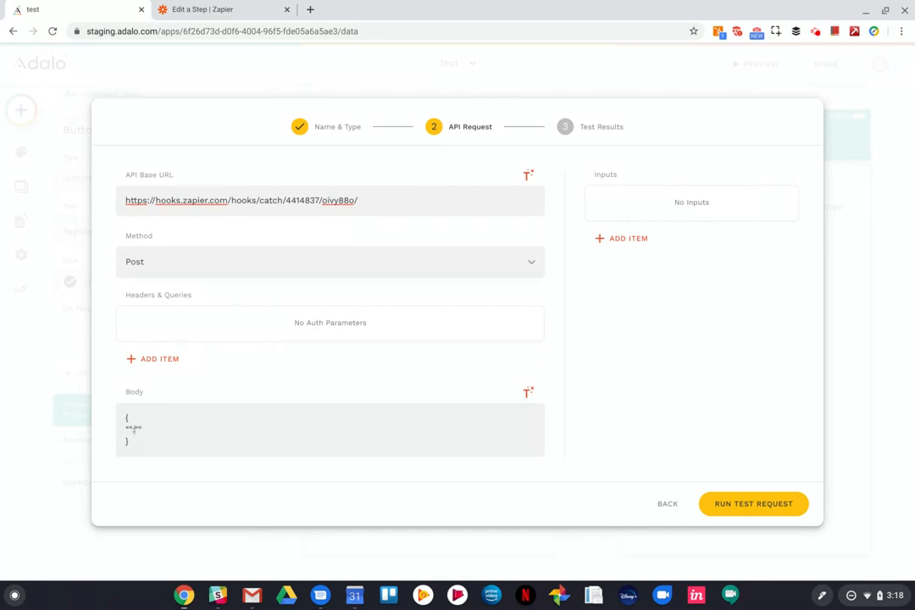
pyautogui.write('"em":""')
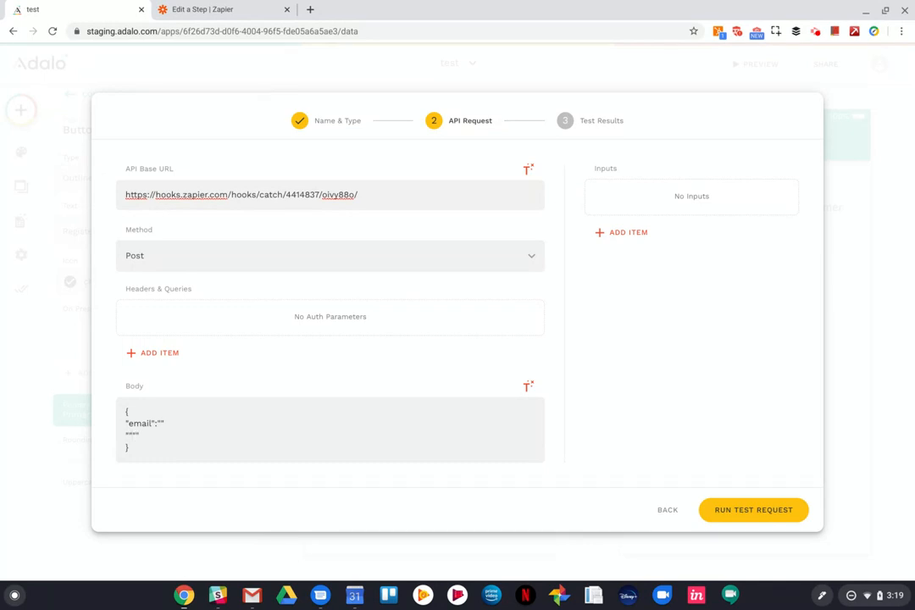
pyautogui.write('"first":""')
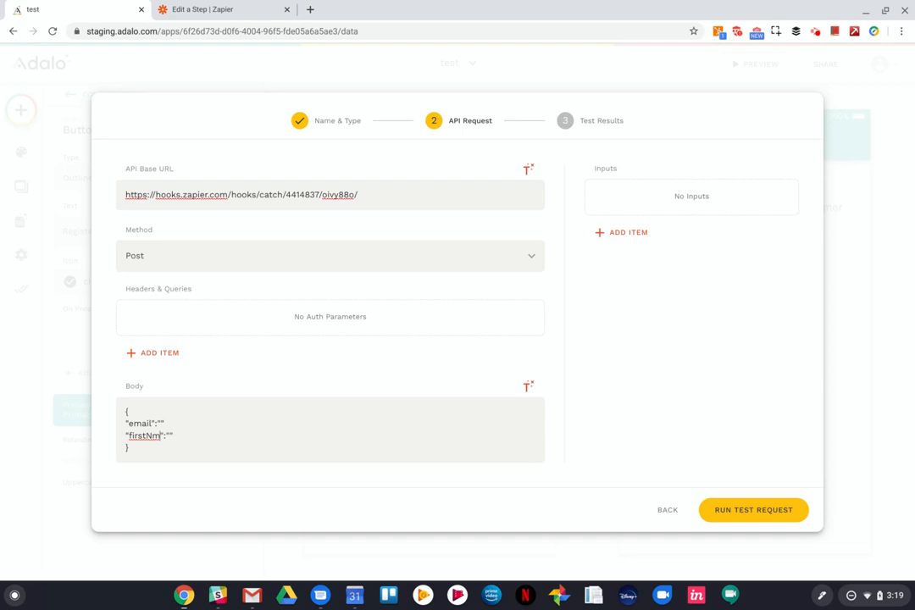
pyautogui.write('ame')
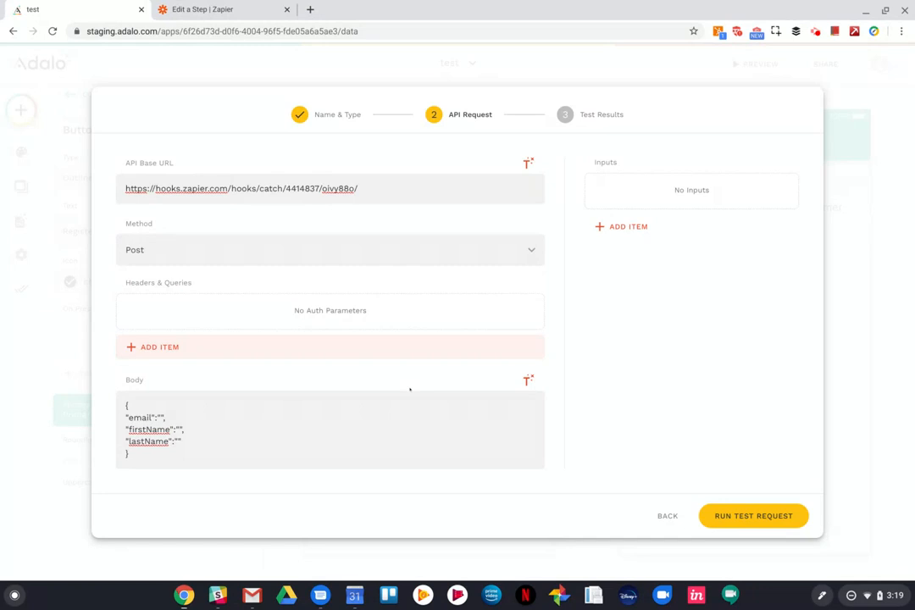
pyautogui.moveTo(410, 390)
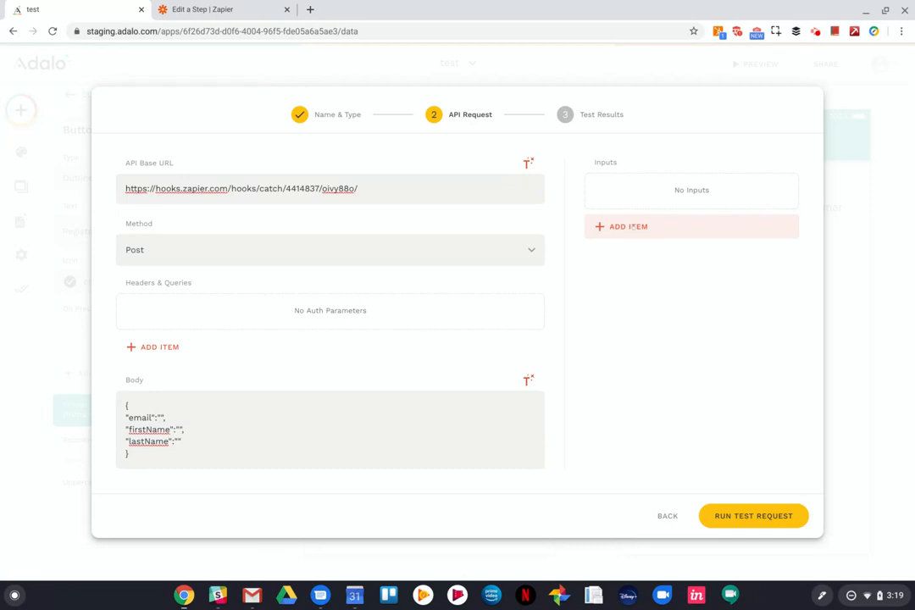
# Step: Add an Email text input with sample 'test@e…' and a First Name input with sample 'Ben'
pyautogui.click(629, 227)
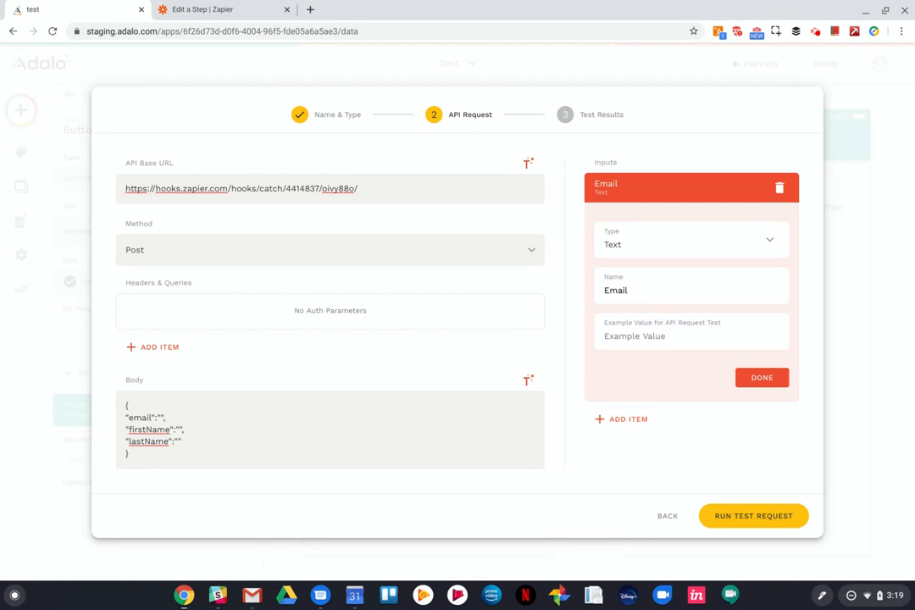
pyautogui.write('te')
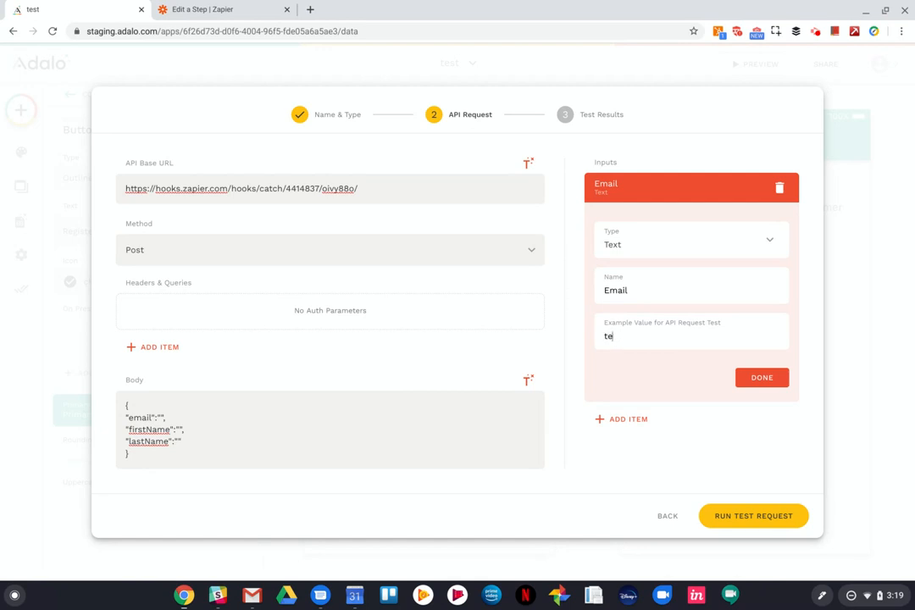
pyautogui.write('st@example.com')
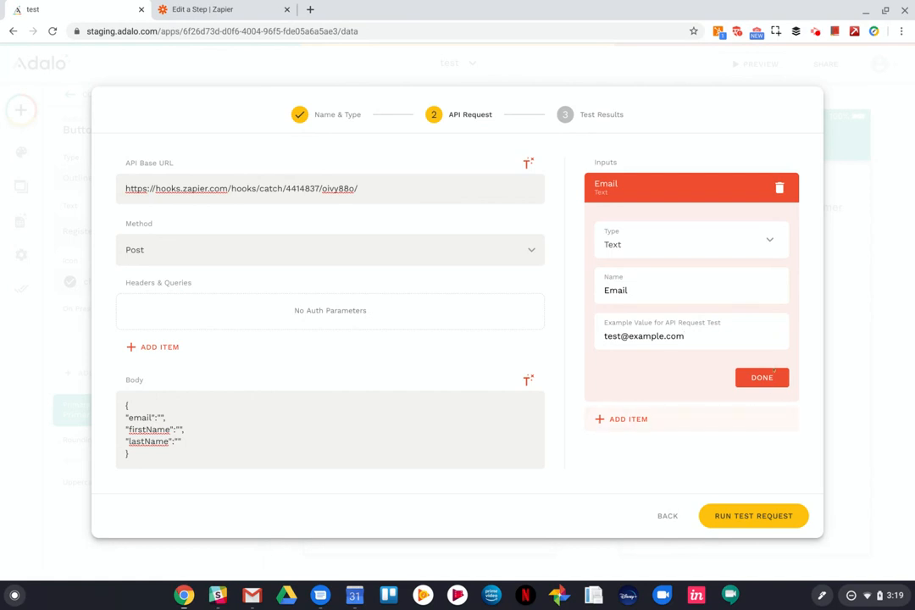
pyautogui.click(761, 376)
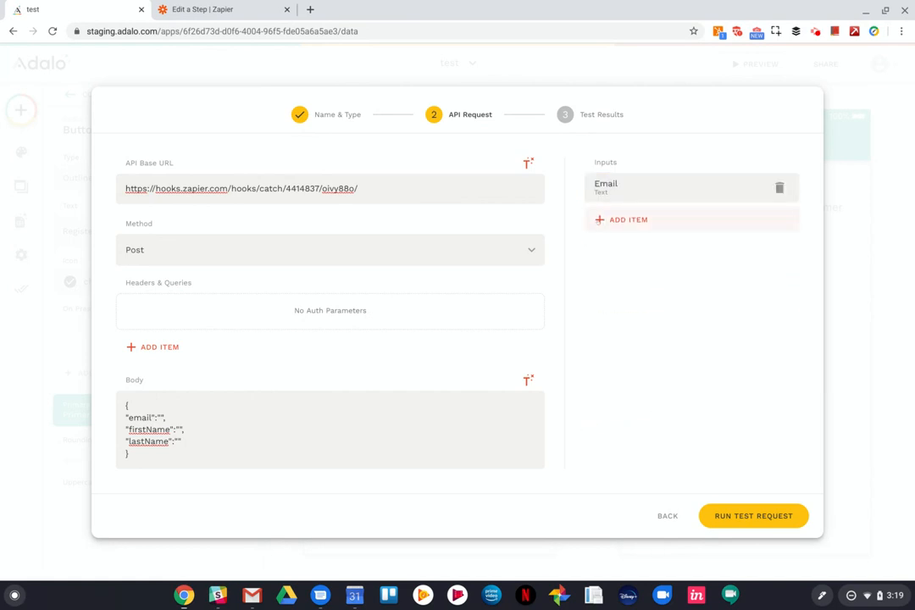
pyautogui.click(627, 220)
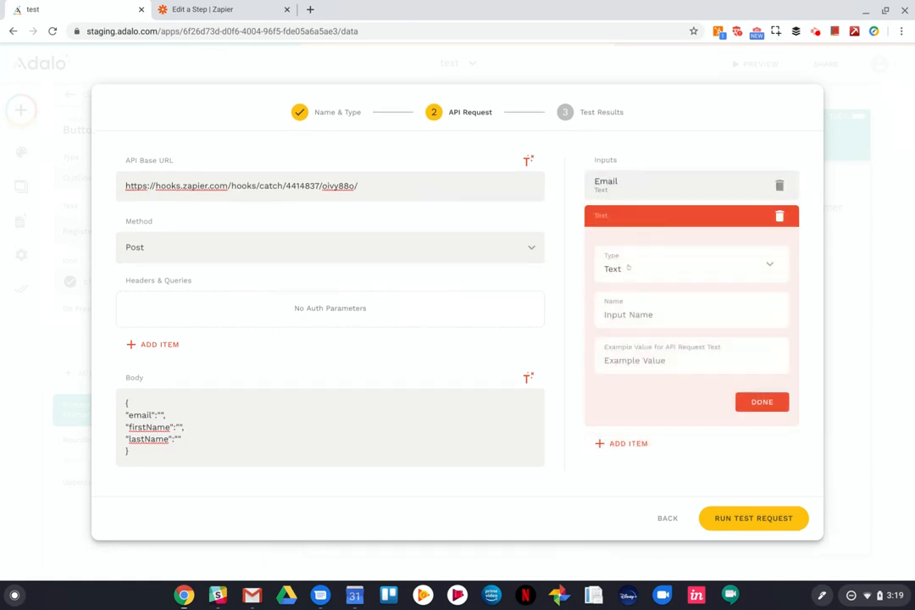
pyautogui.write('Firs')
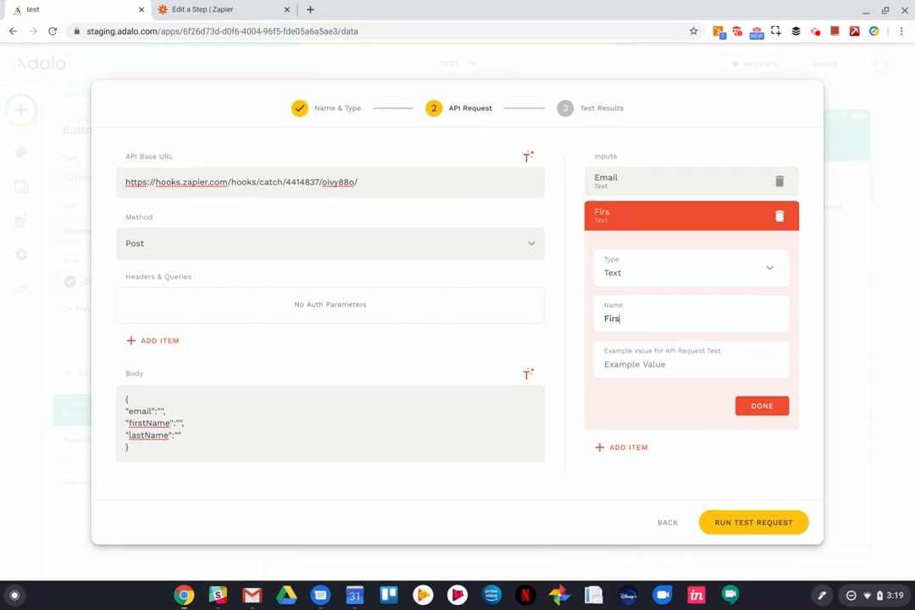
pyautogui.write('t Name')
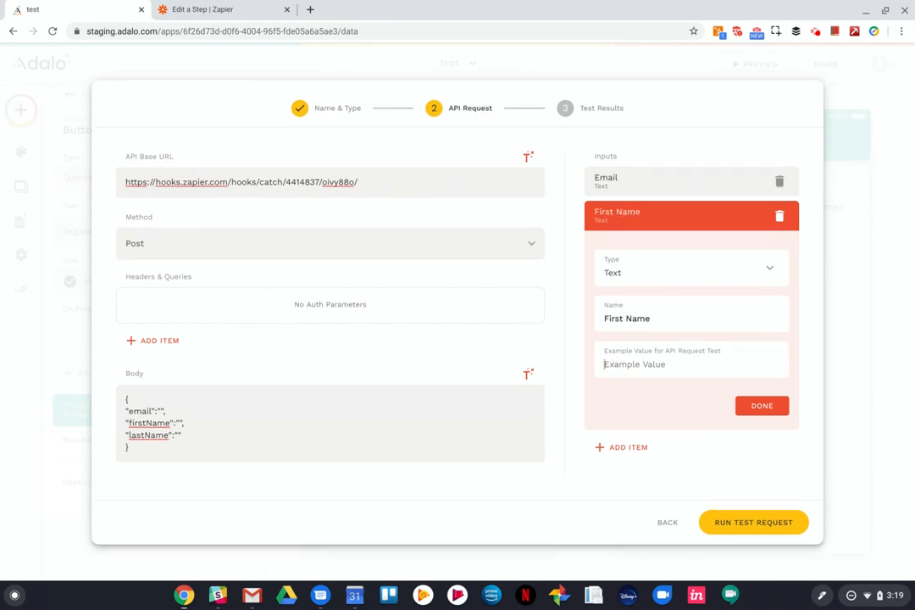
pyautogui.write('Ben')
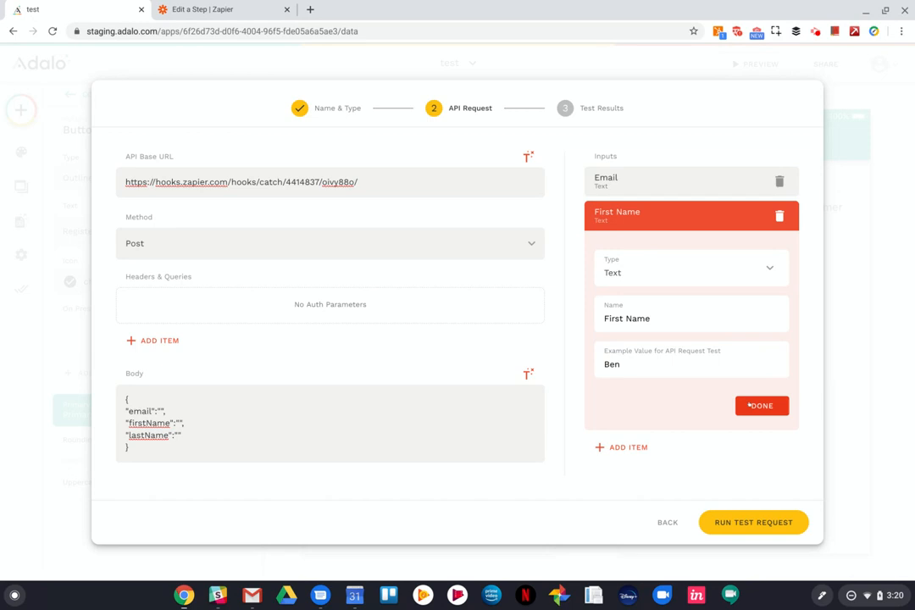
pyautogui.click(759, 405)
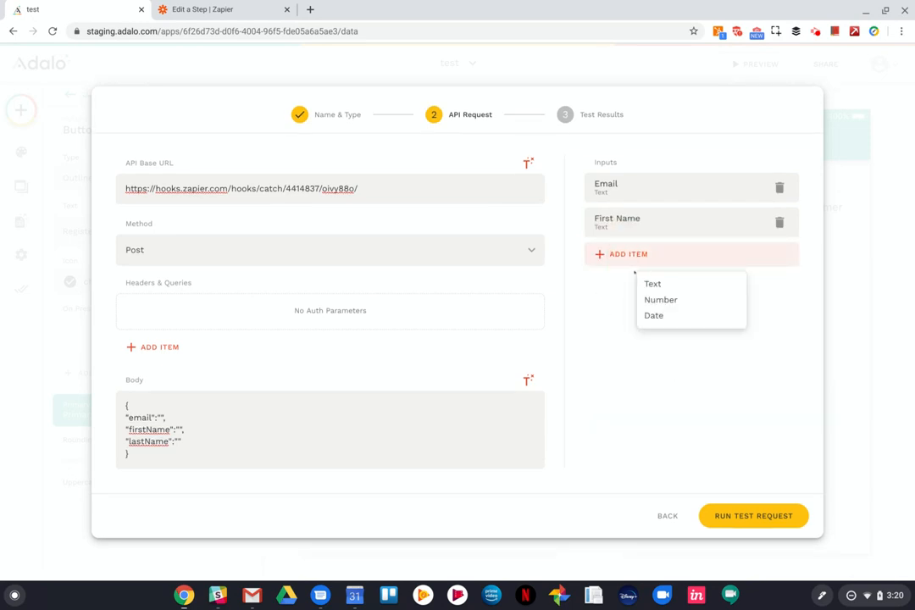
# Step: Add a Last Name text input with the sample value 'test name'
pyautogui.click(652, 283)
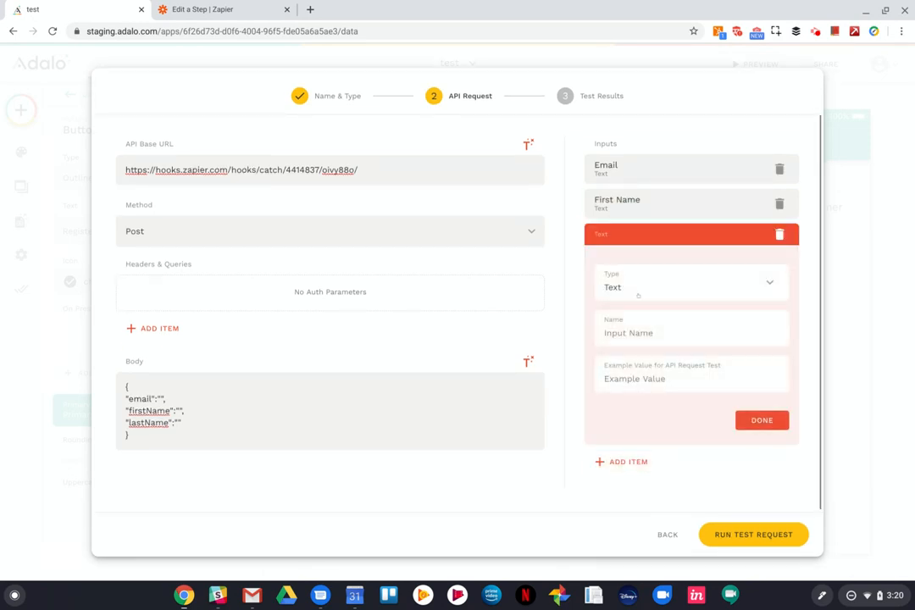
pyautogui.write('[')
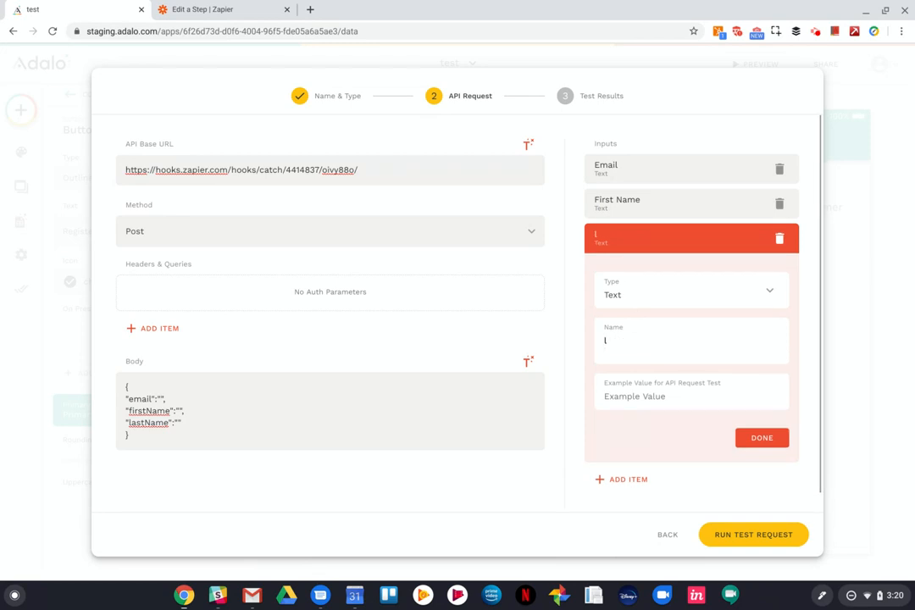
pyautogui.write('Last')
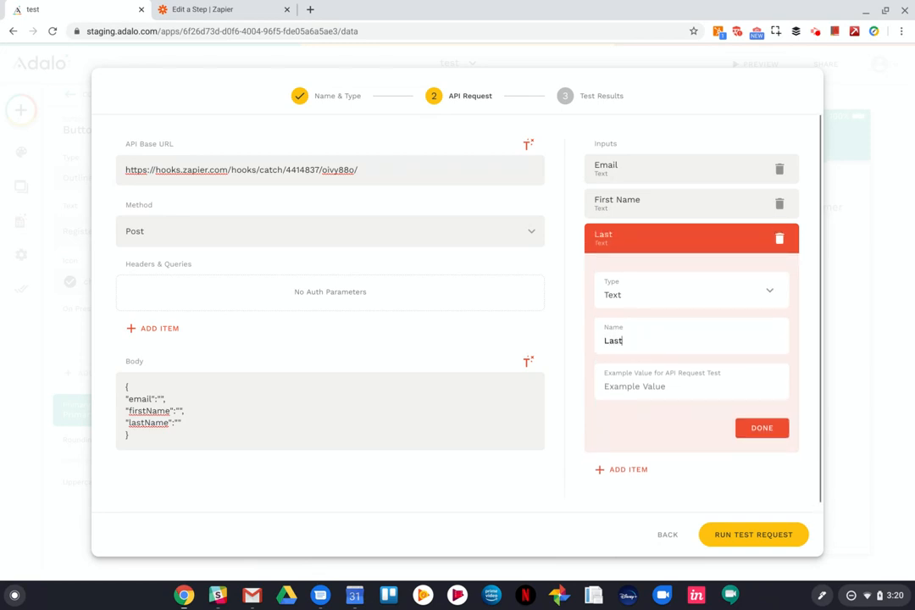
pyautogui.write('N')
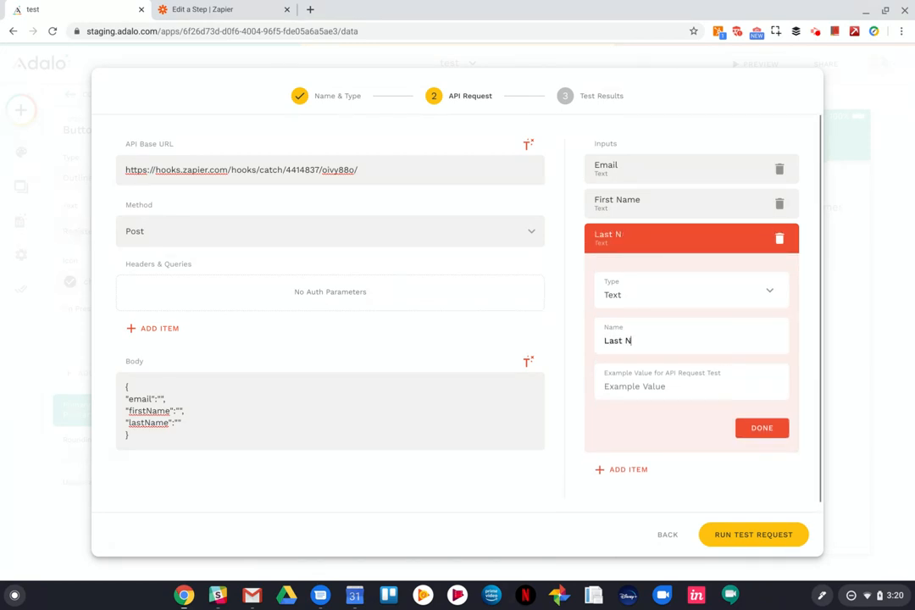
pyautogui.write('ame')
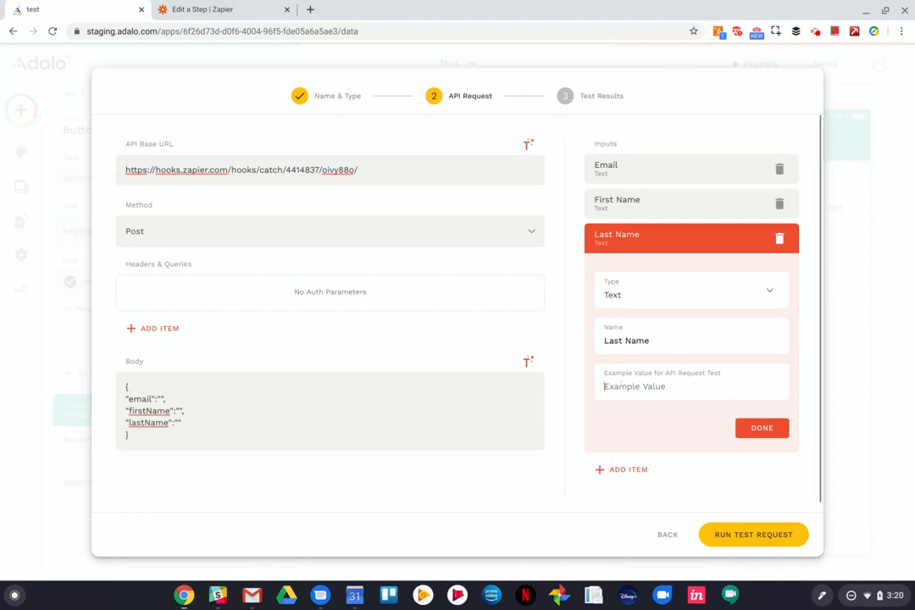
pyautogui.write('test name')
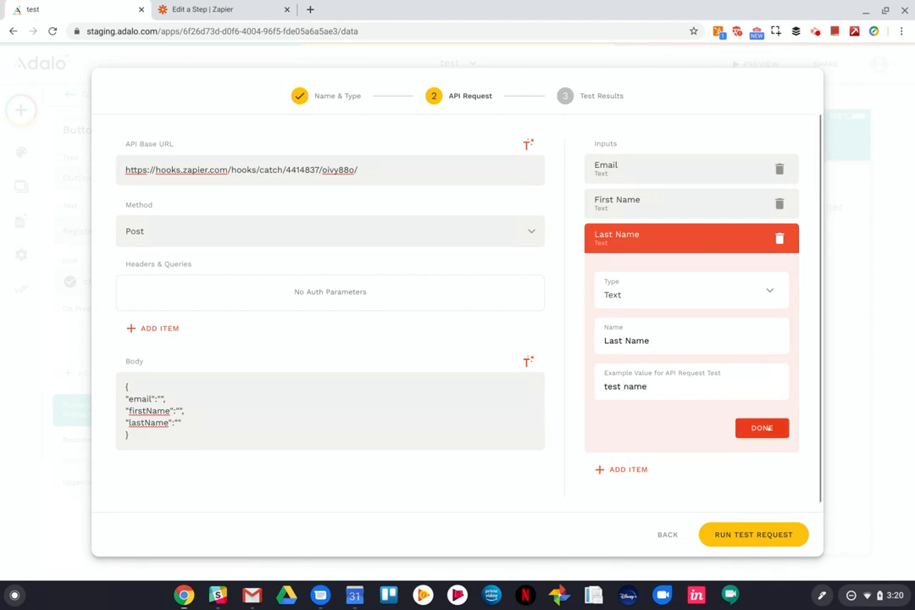
pyautogui.click(761, 427)
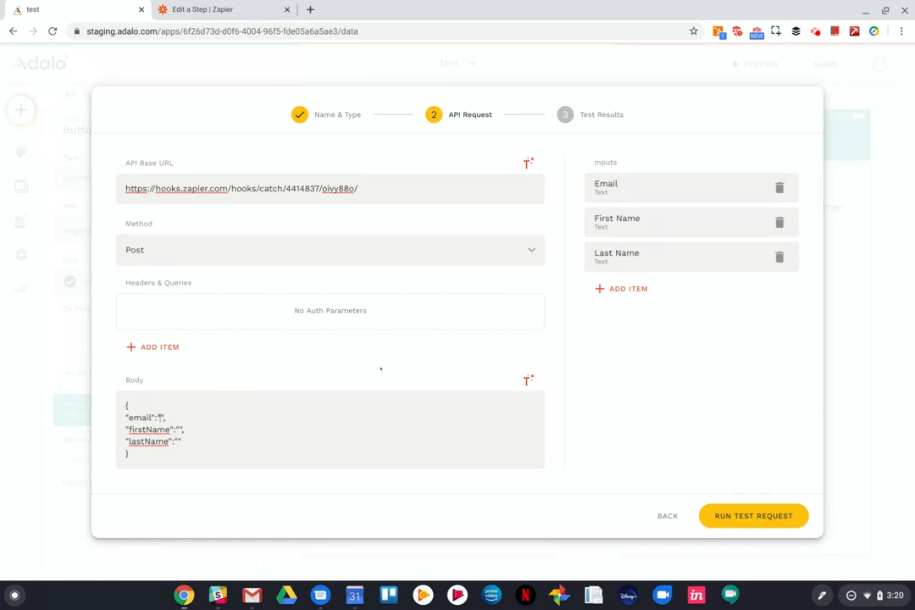
# Step: Insert the Email, First Name and Last Name inputs as the email, firstName and lastName body values
pyautogui.click(529, 380)
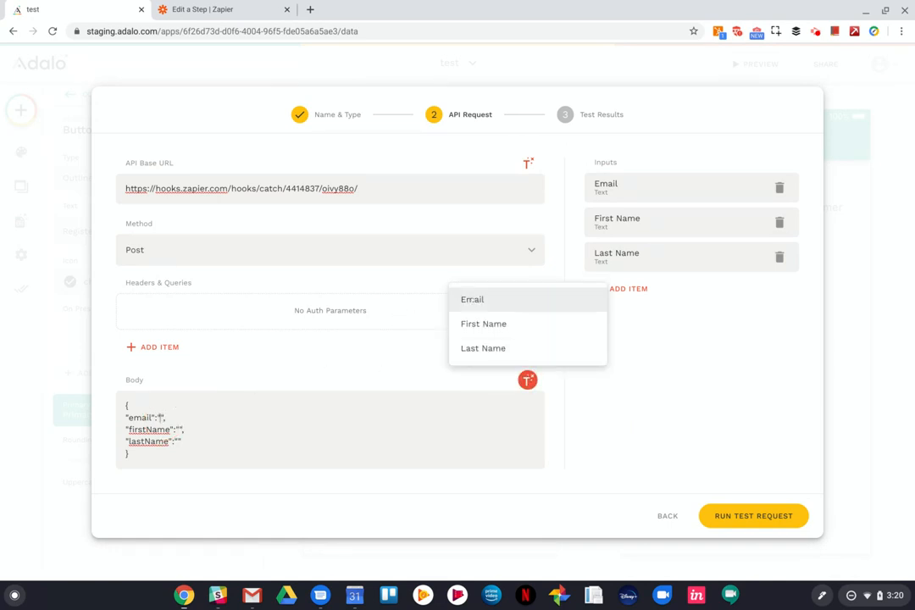
pyautogui.click(471, 298)
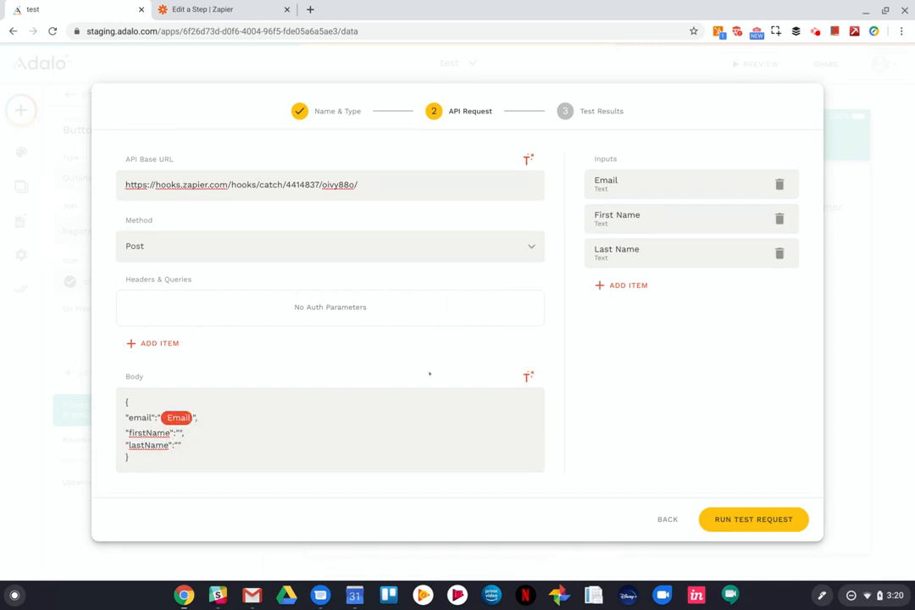
pyautogui.click(529, 377)
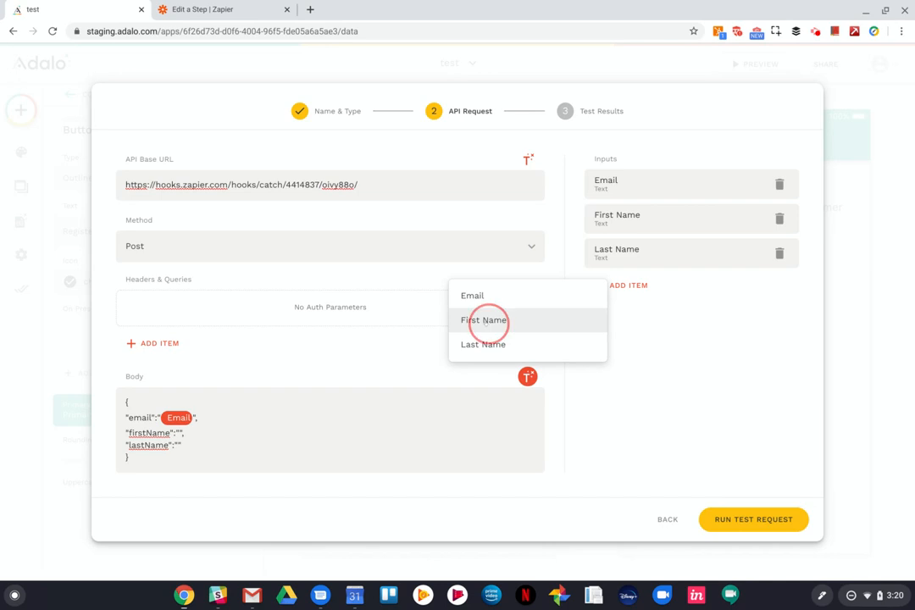
pyautogui.click(484, 321)
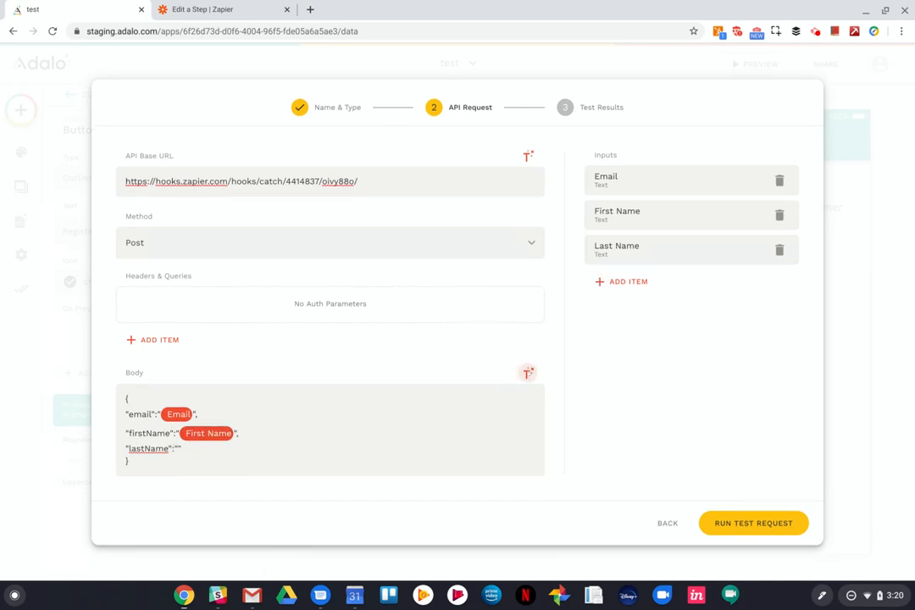
pyautogui.click(180, 448)
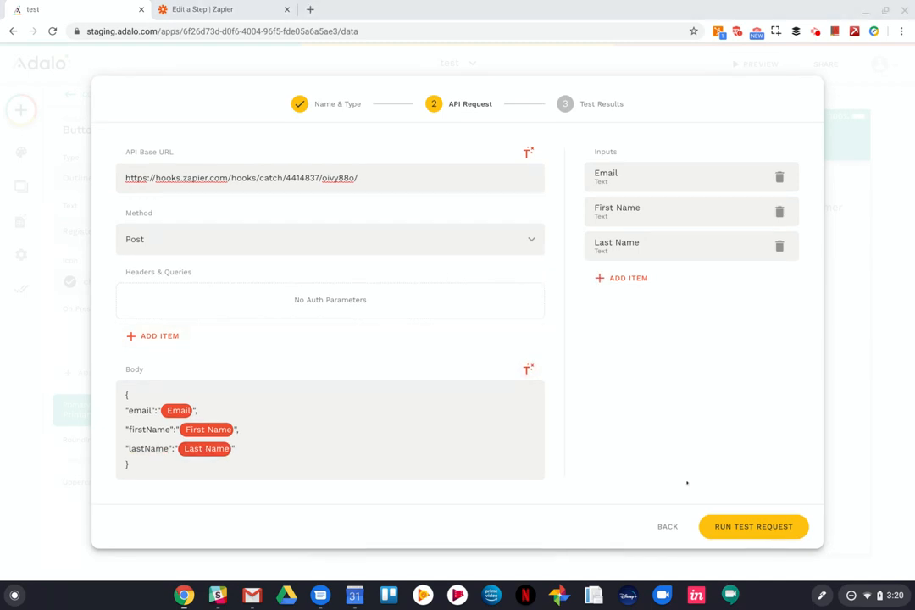
pyautogui.moveTo(753, 525)
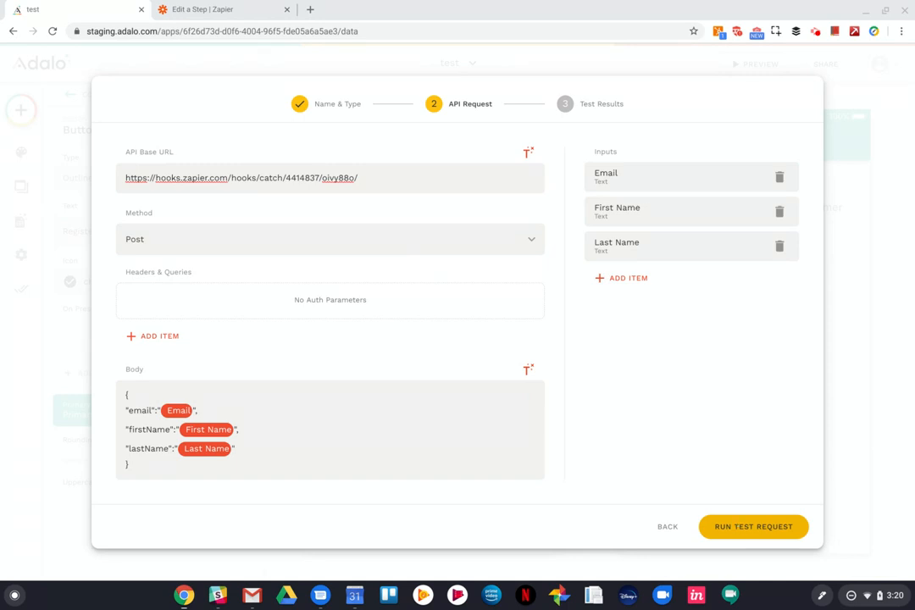
# Step: Advance to Test API Request, run the test request, and switch over to the Zapier editor
pyautogui.click(752, 525)
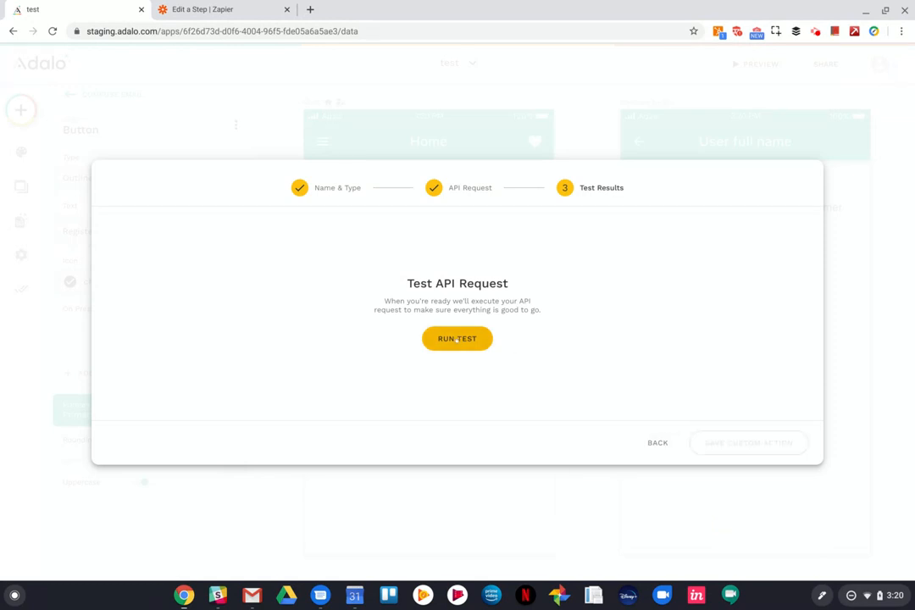
pyautogui.click(458, 339)
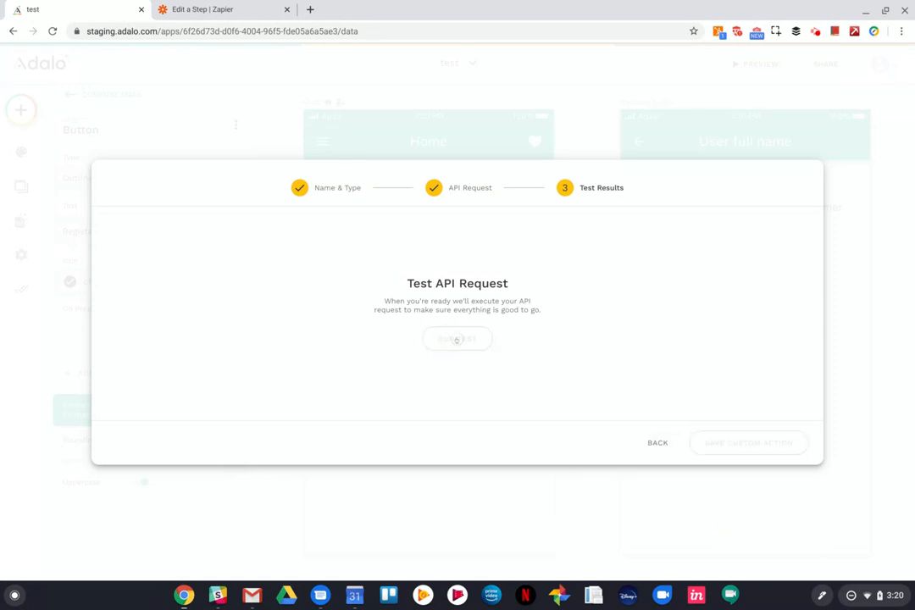
pyautogui.click(458, 339)
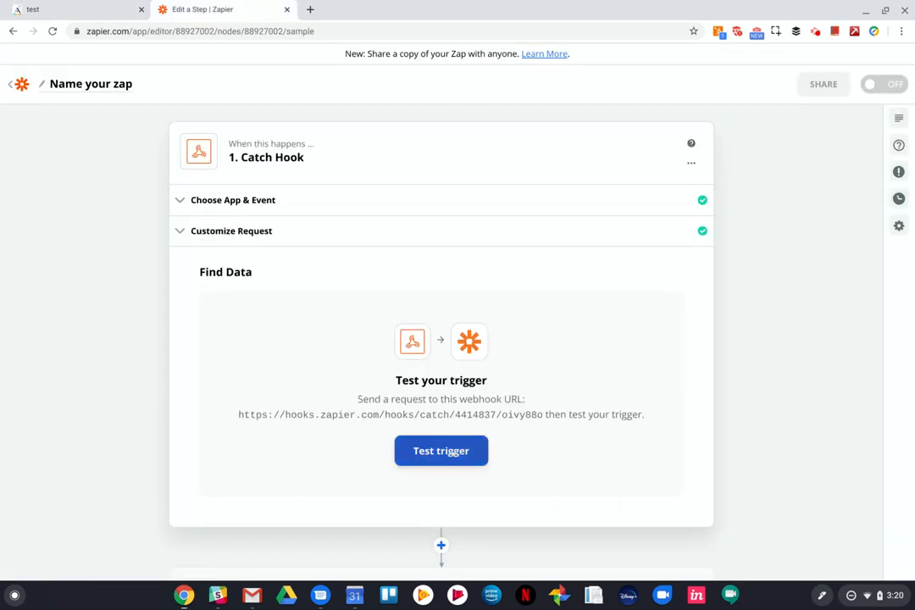
# Step: Test the catch hook to receive the sample data, then add an action step showing the app choice
pyautogui.click(441, 451)
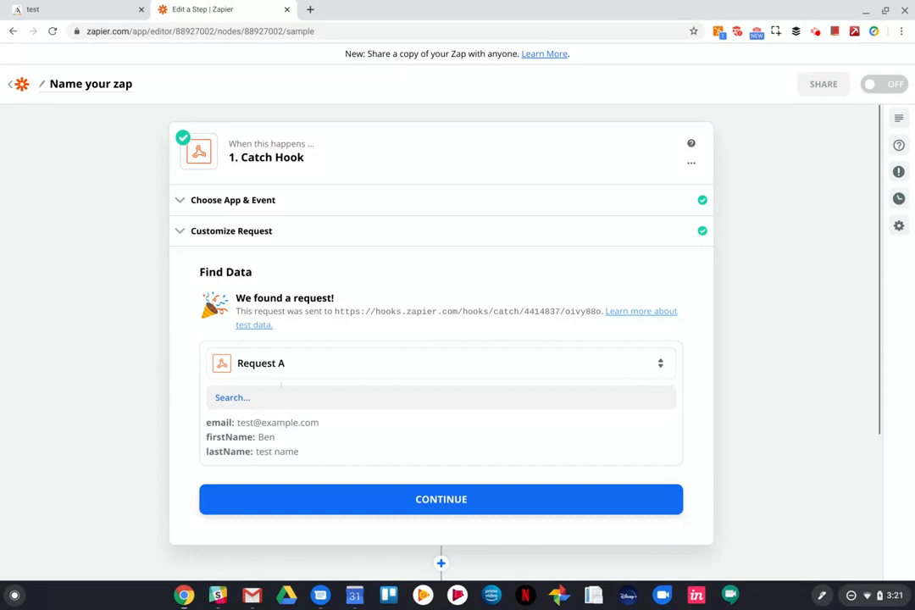
pyautogui.scroll(-3)
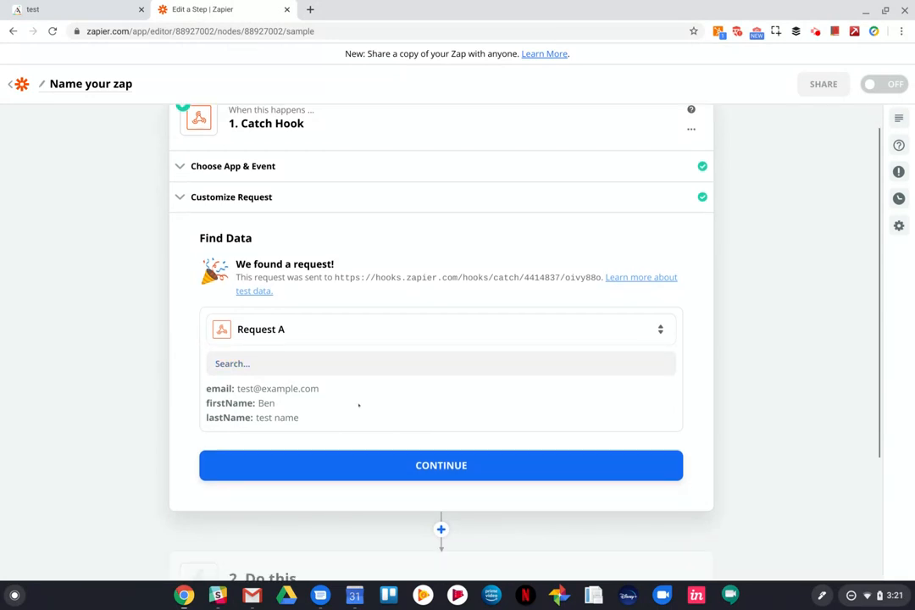
pyautogui.click(441, 464)
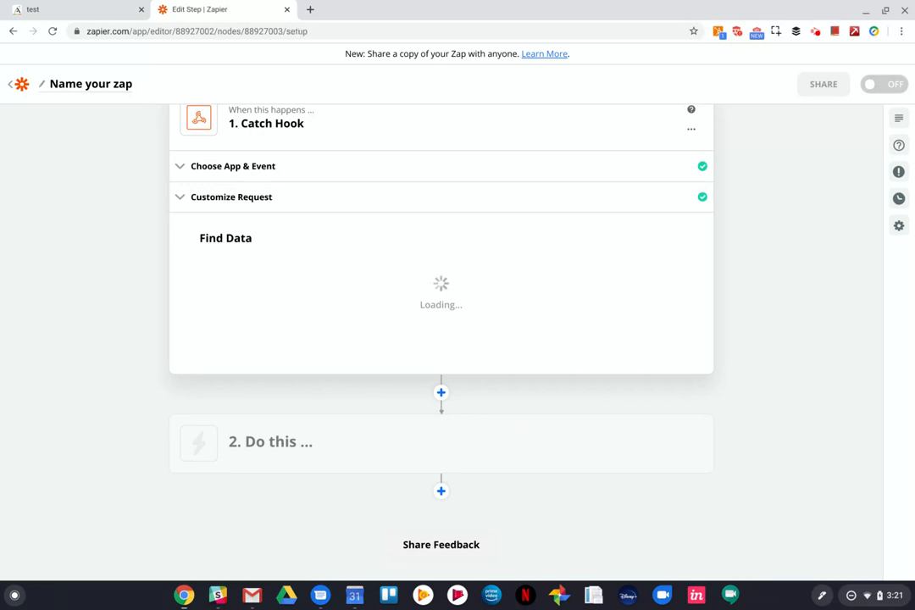
pyautogui.click(271, 440)
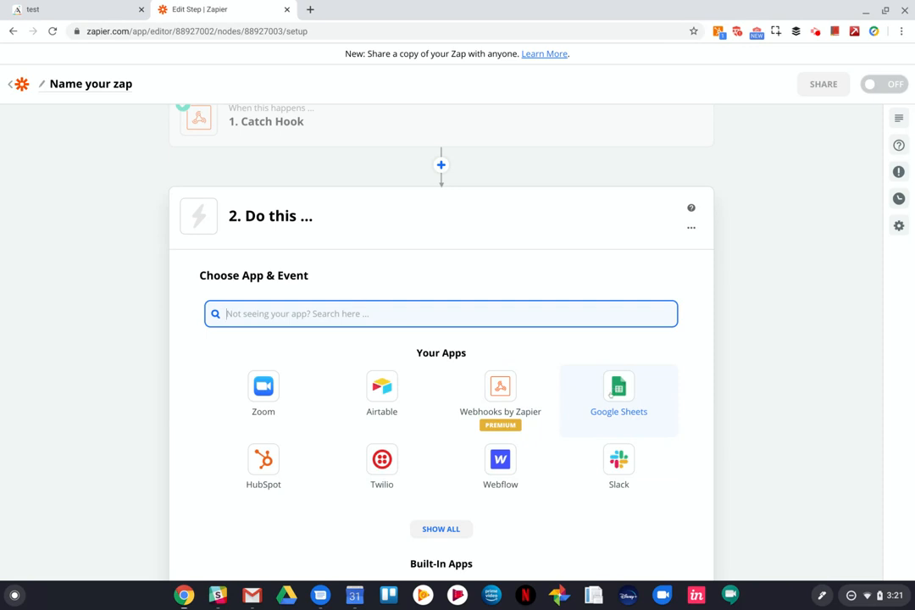
pyautogui.moveTo(291, 363)
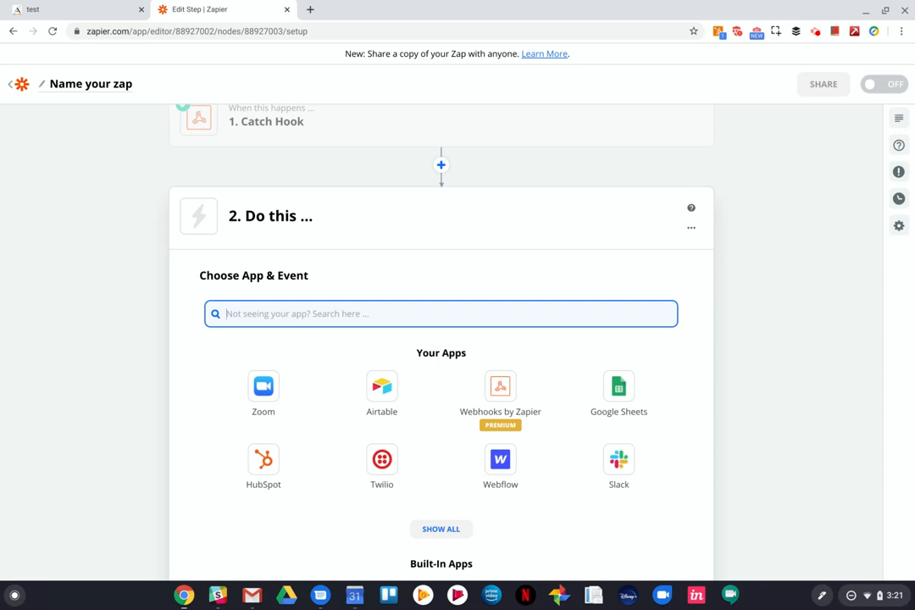
# Step: Set the action to Zoom Create Registrant using the connected Zoom account, reaching the registrant form
pyautogui.click(265, 387)
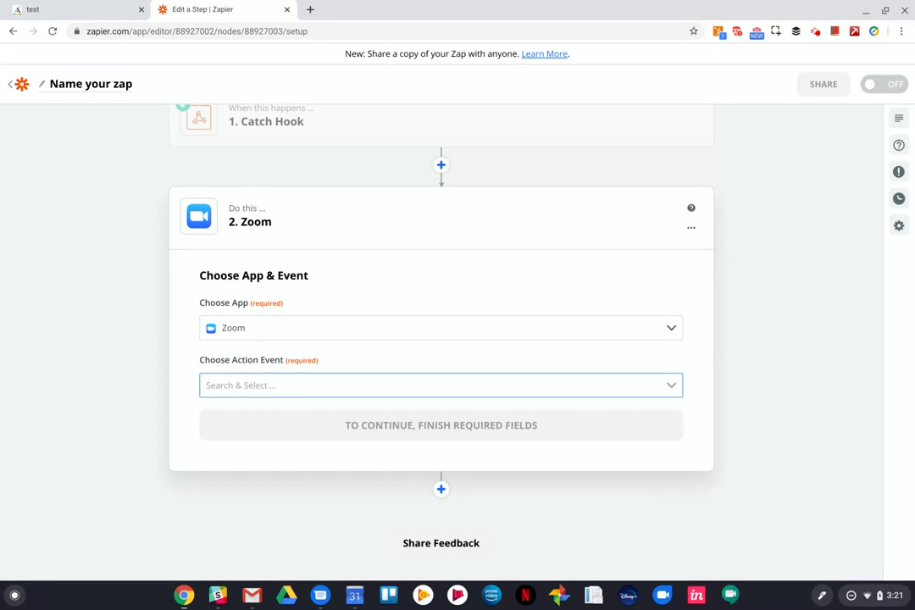
pyautogui.click(441, 385)
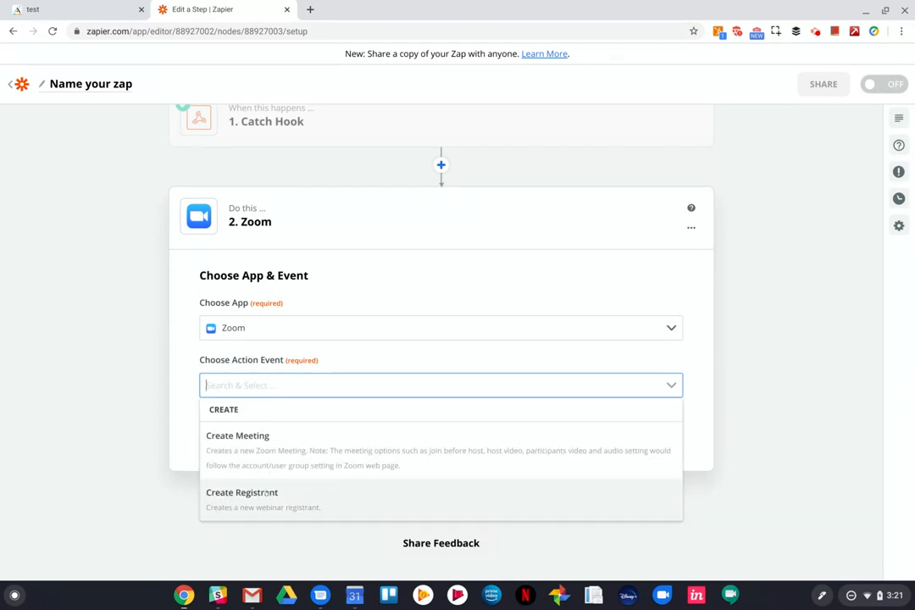
pyautogui.click(240, 491)
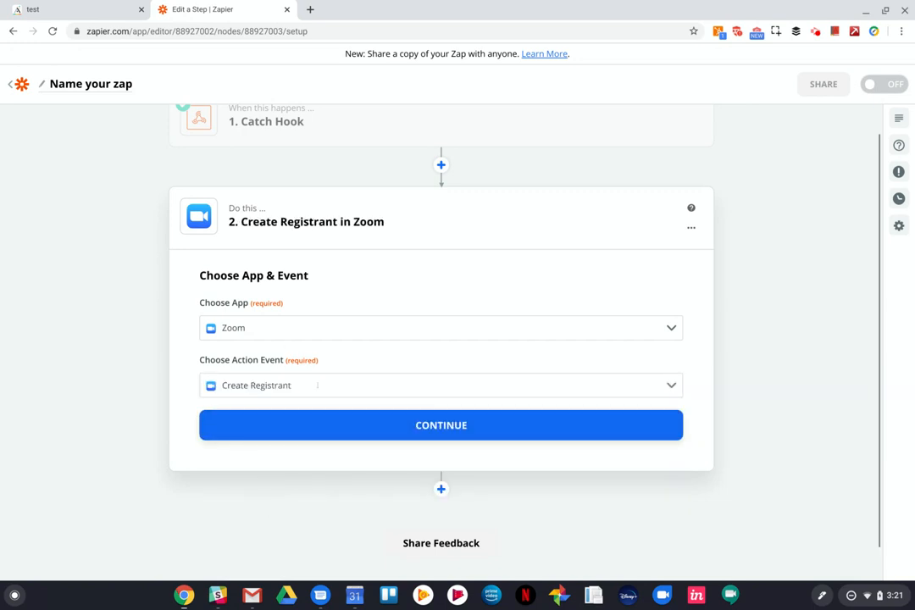
pyautogui.click(440, 423)
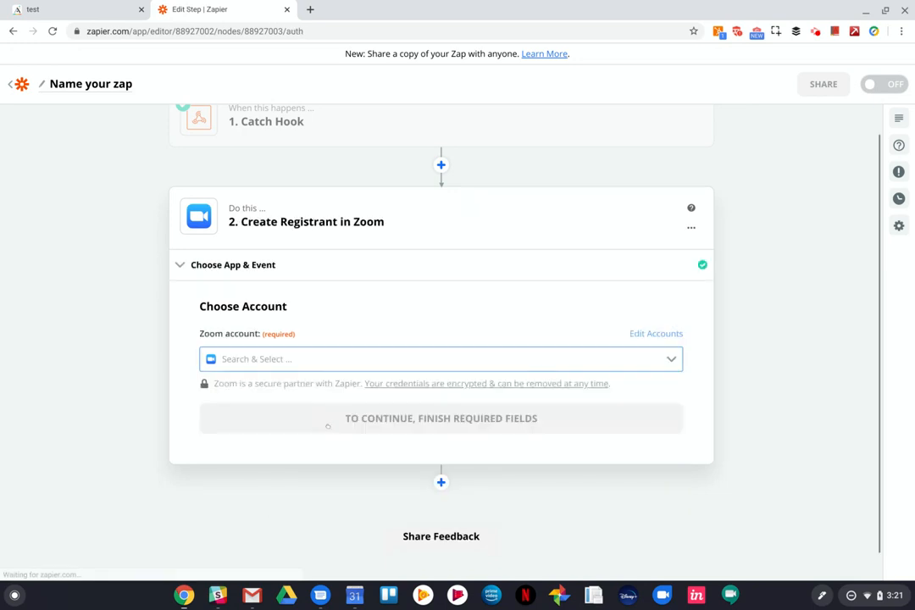
pyautogui.click(441, 359)
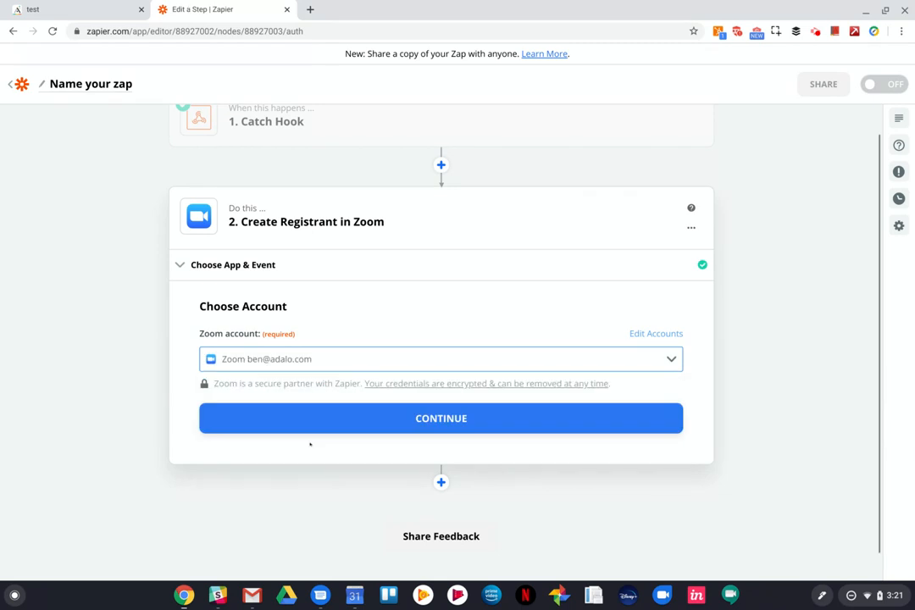
pyautogui.click(441, 417)
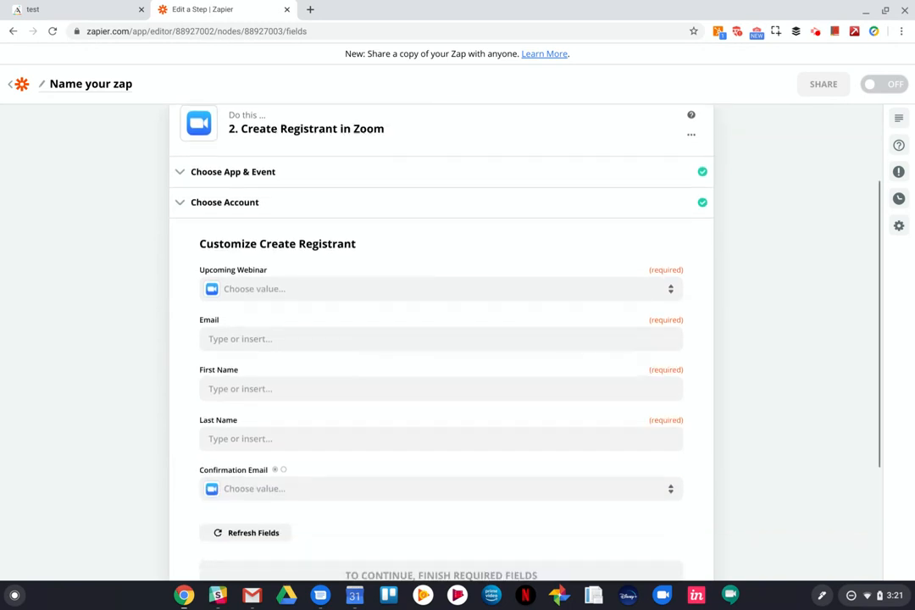
# Step: Pick Adalo New Customer Webinar, fill email, first and last name from Catch Hook data, and set Confirmation Email to True
pyautogui.click(441, 289)
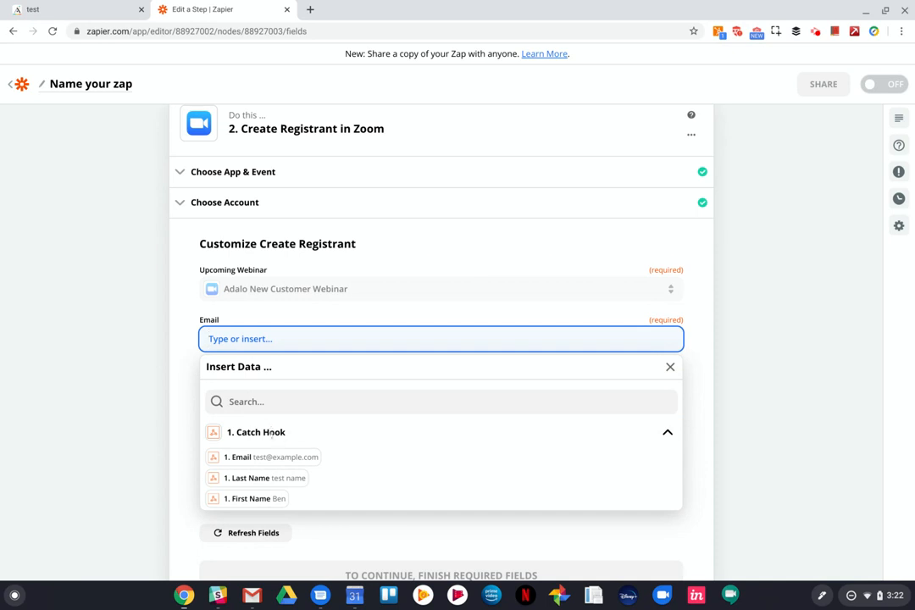
pyautogui.click(241, 458)
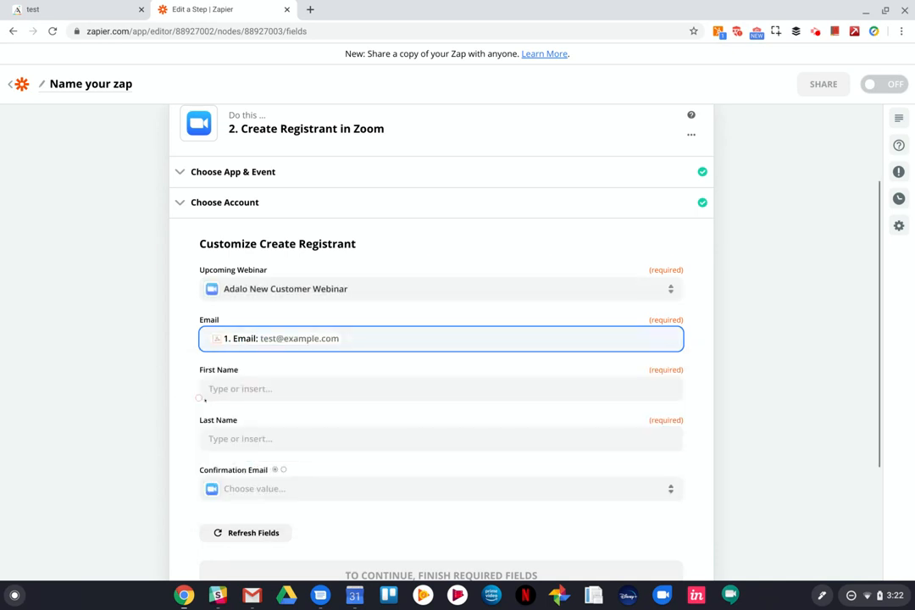
pyautogui.click(441, 388)
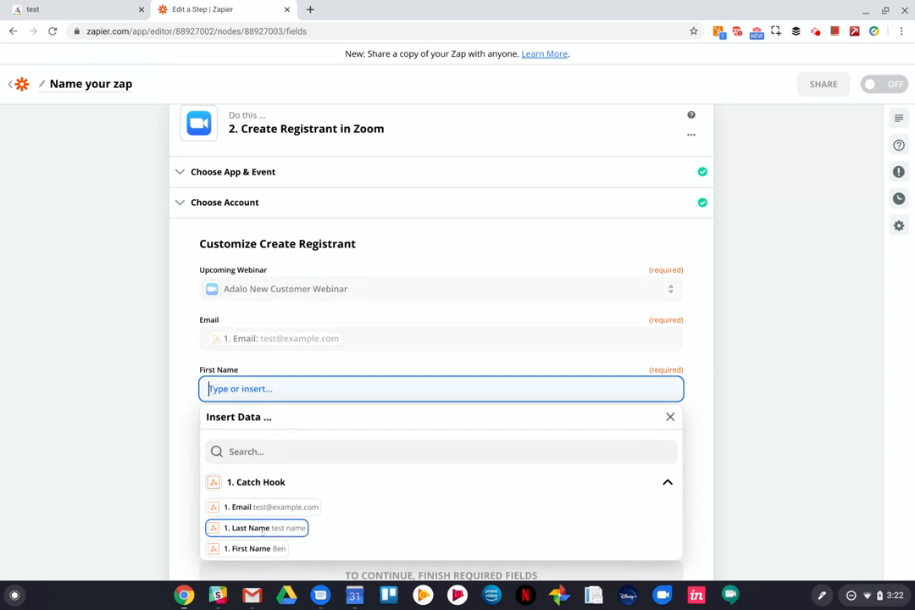
pyautogui.click(255, 549)
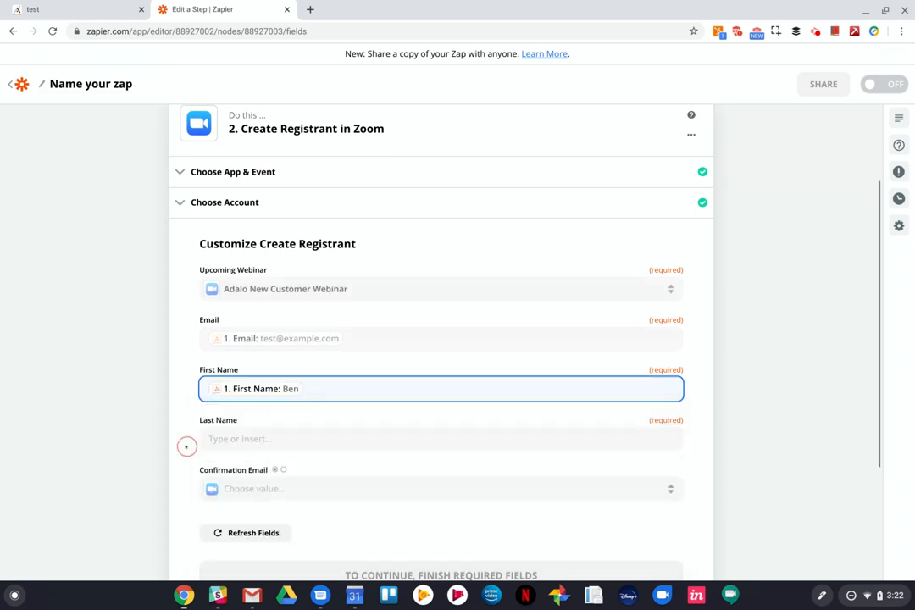
pyautogui.click(440, 437)
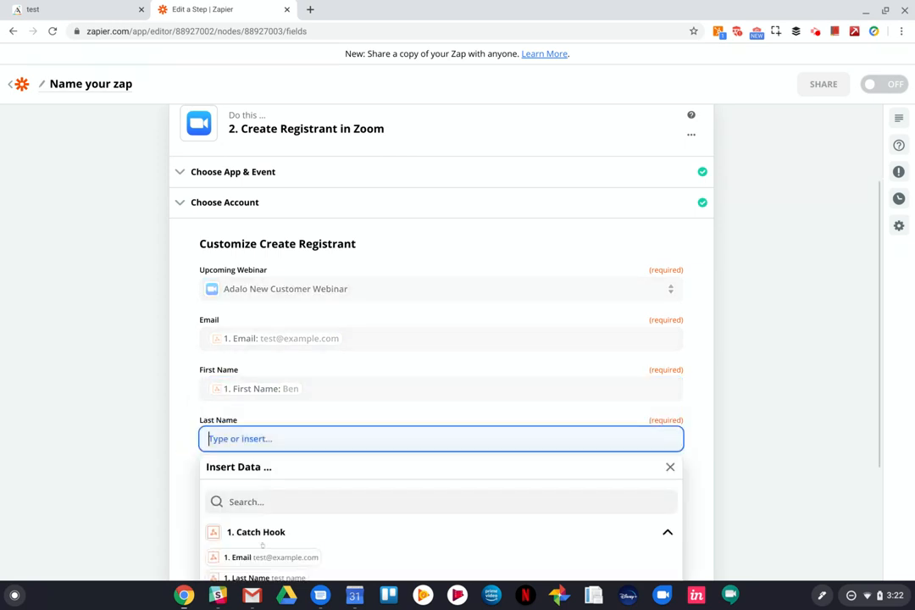
pyautogui.click(254, 577)
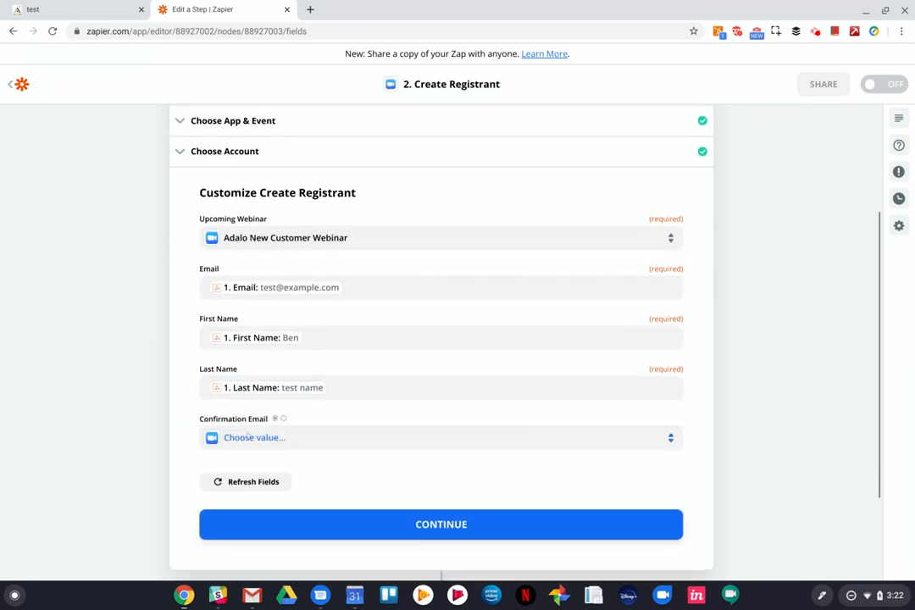
pyautogui.click(441, 437)
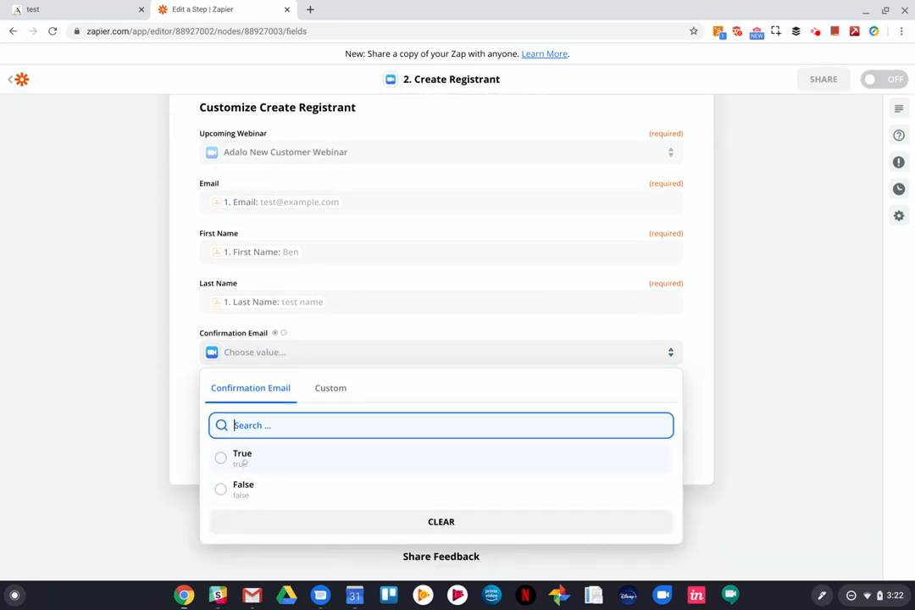
pyautogui.click(242, 458)
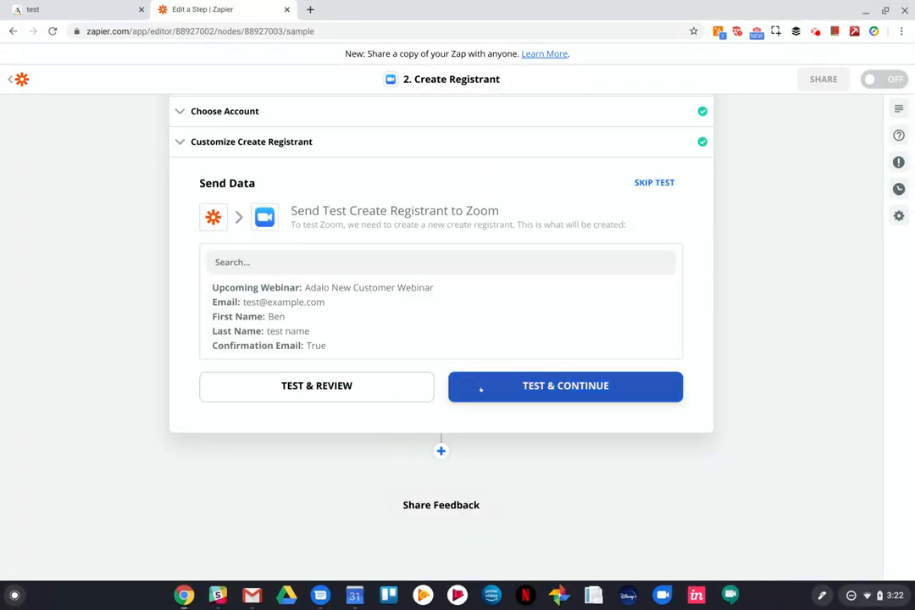
# Step: Run Test & Continue on the Zoom step, switch the zap ON, and return to the Adalo editor
pyautogui.click(566, 387)
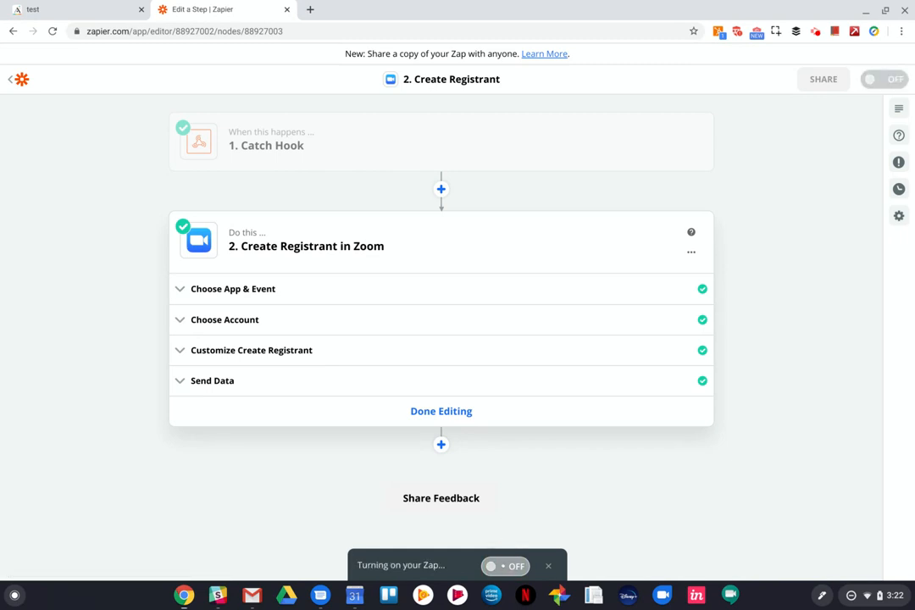
pyautogui.click(884, 80)
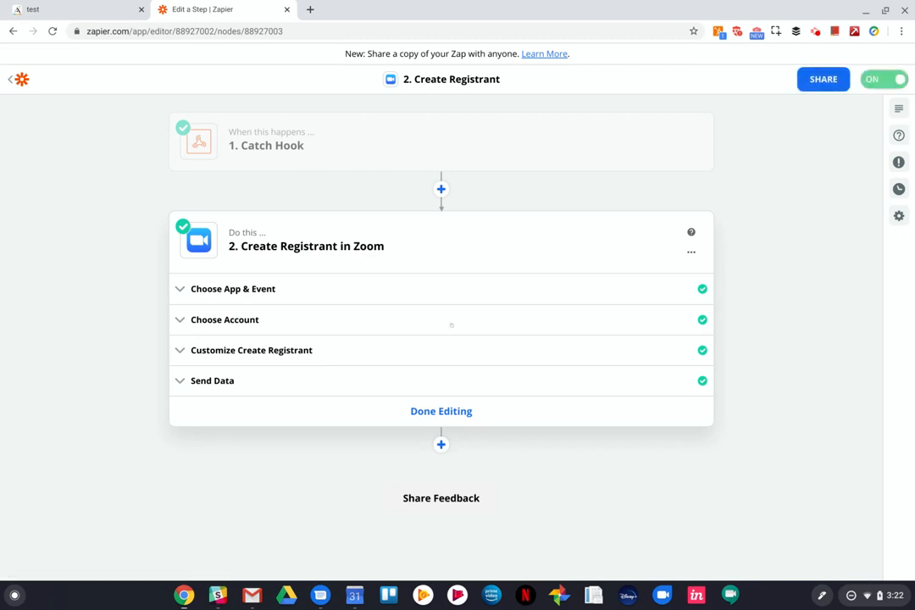
pyautogui.click(76, 10)
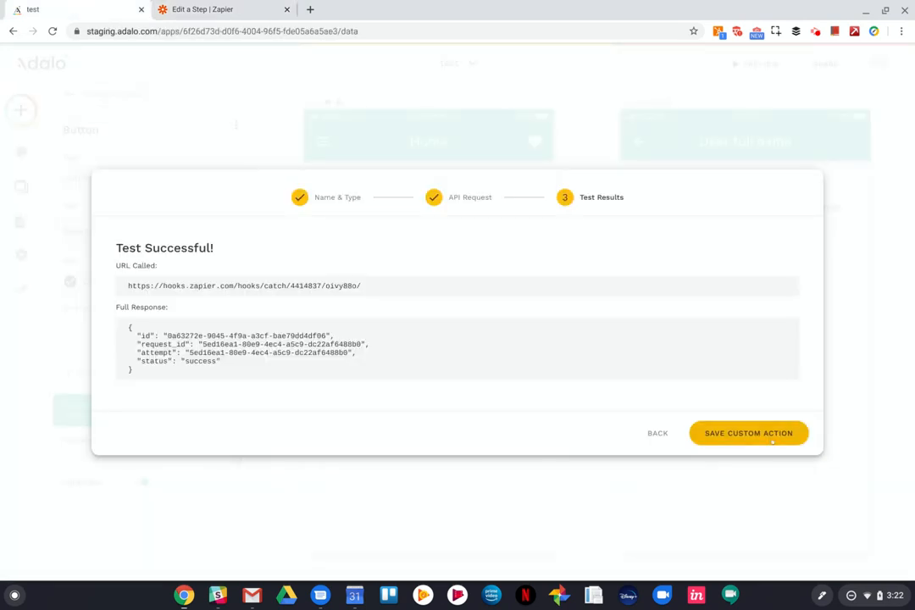
# Step: Save the tested custom action so it attaches to the Register button with empty inputs
pyautogui.click(748, 434)
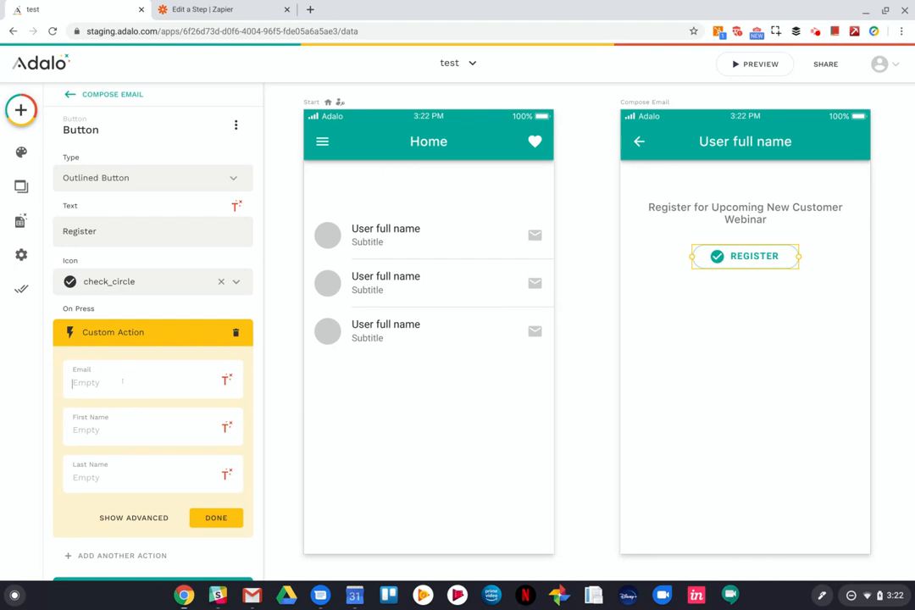
# Step: Map Current User's Email, First Name and Last Name into the action's inputs via magic text and finish
pyautogui.click(227, 380)
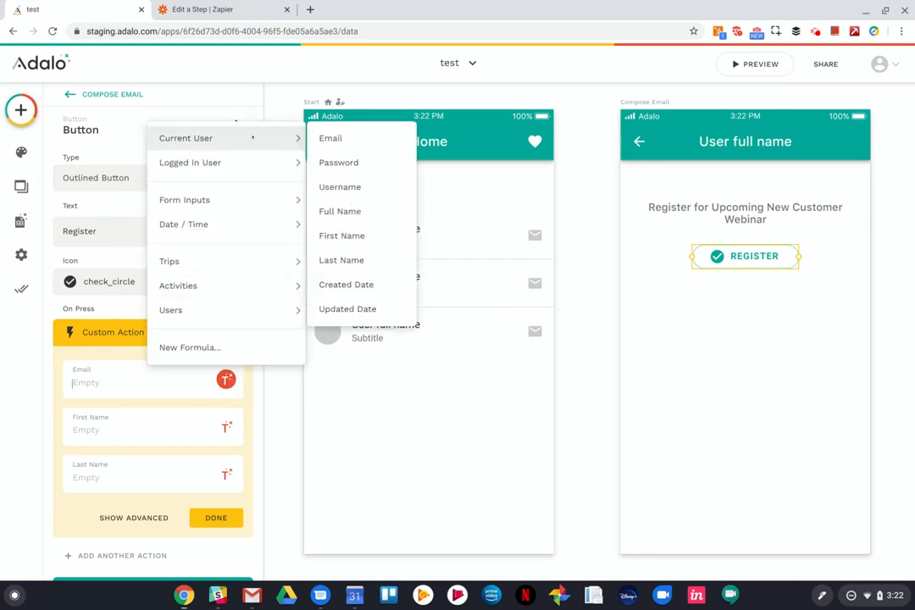
pyautogui.click(331, 137)
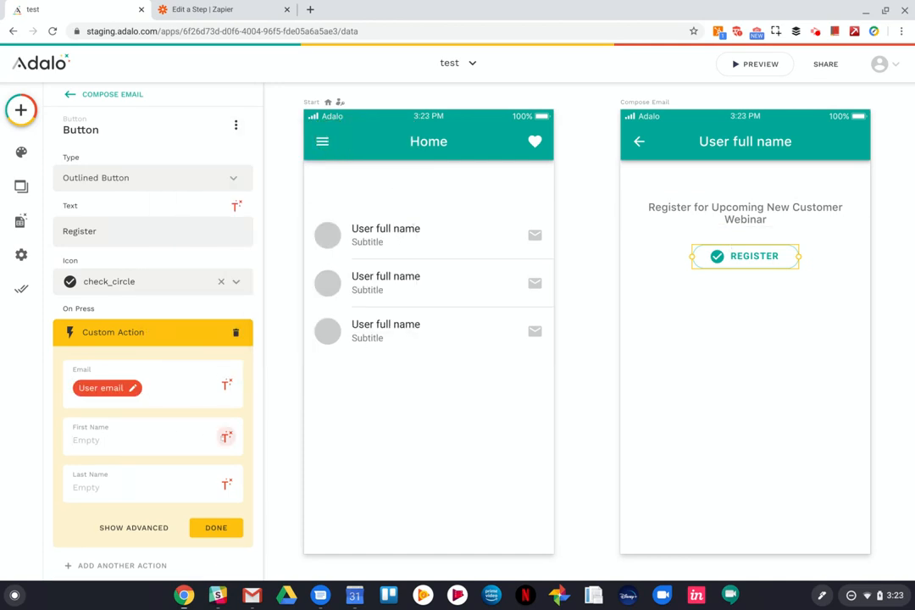
pyautogui.click(227, 437)
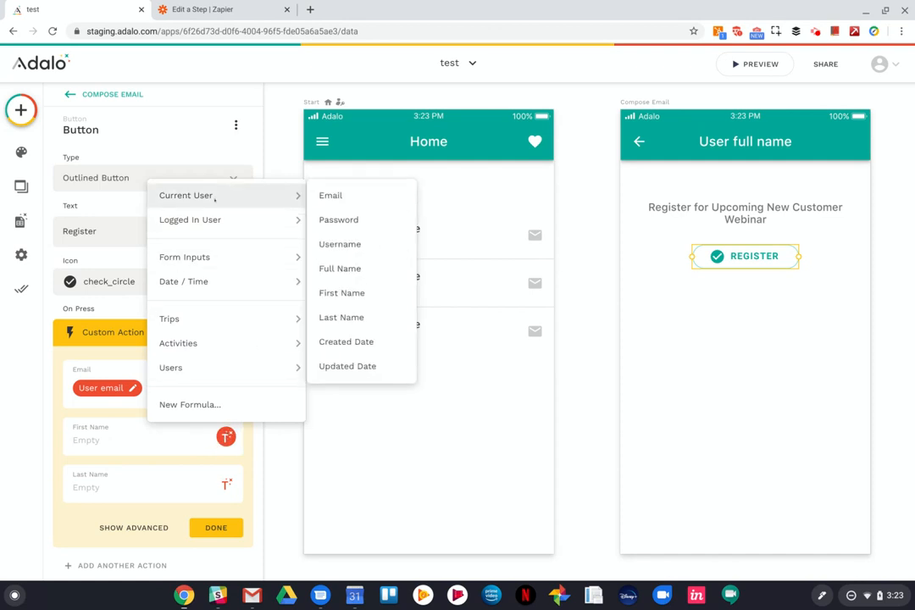
pyautogui.click(339, 291)
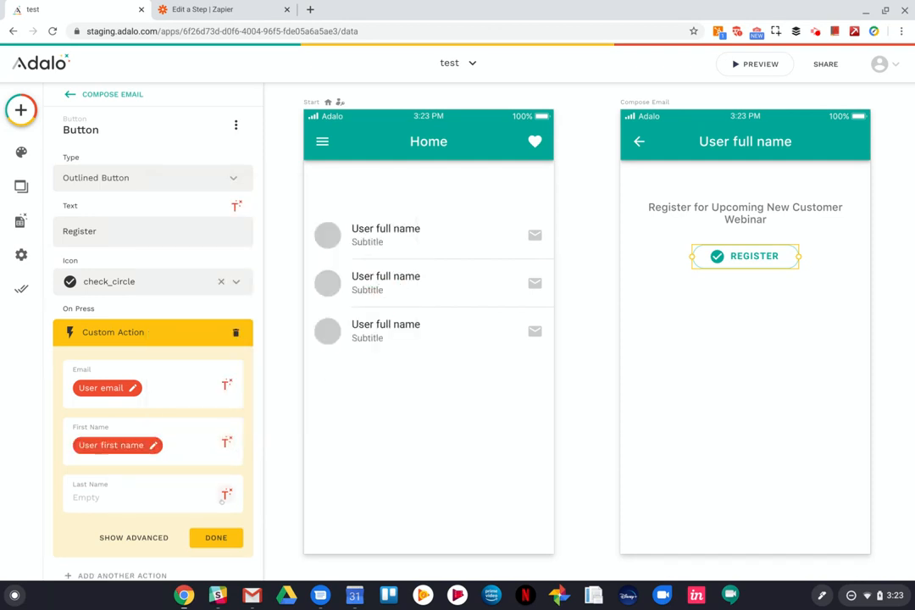
pyautogui.click(225, 494)
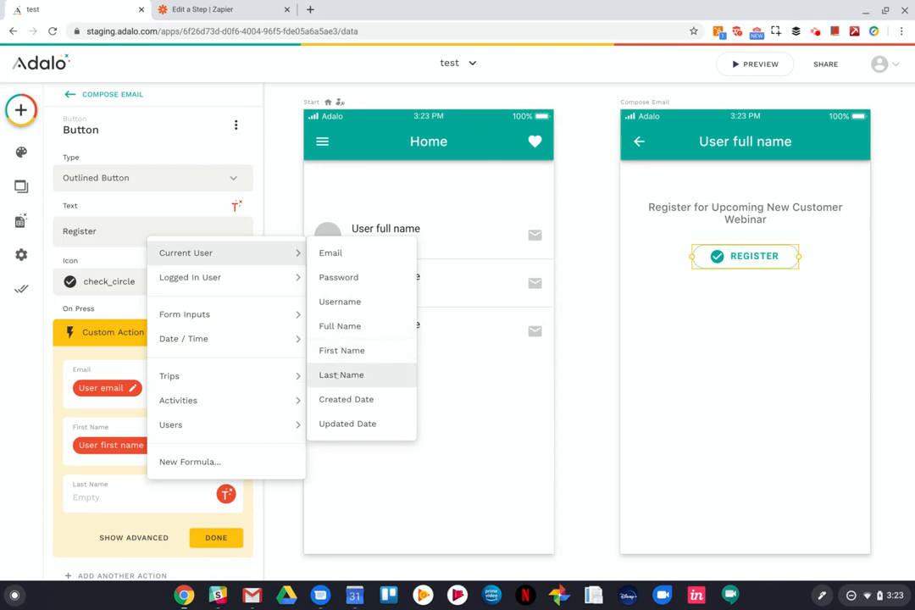
pyautogui.click(343, 374)
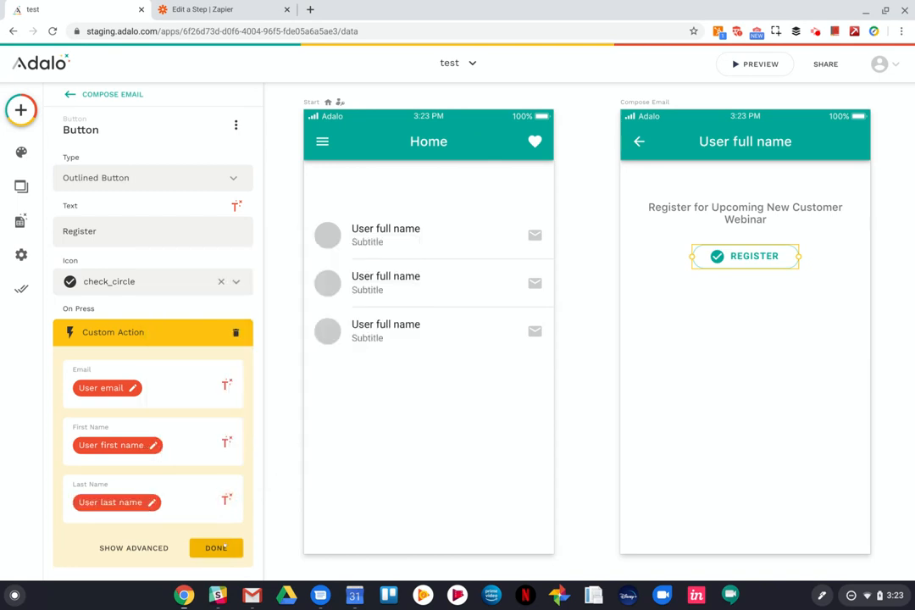
pyautogui.click(215, 548)
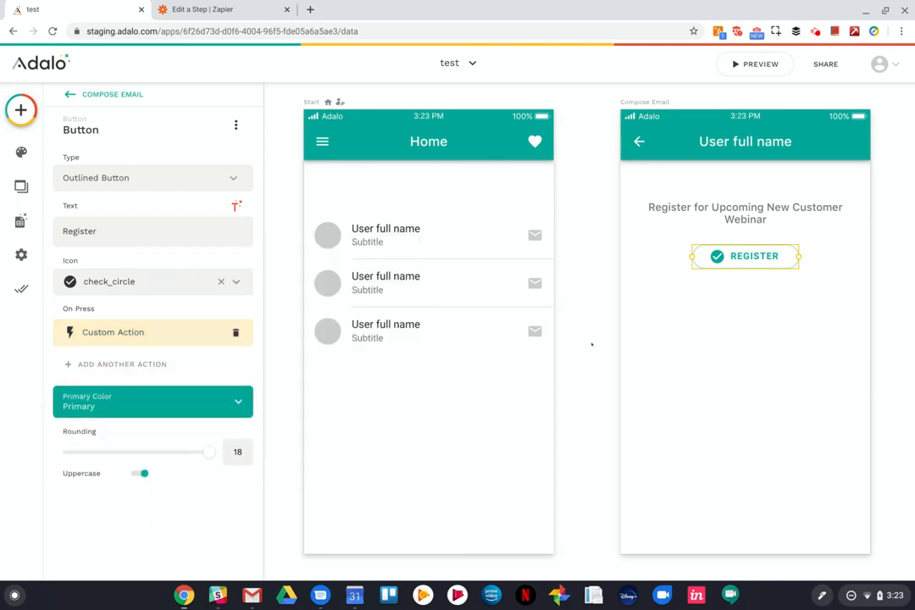
pyautogui.click(427, 283)
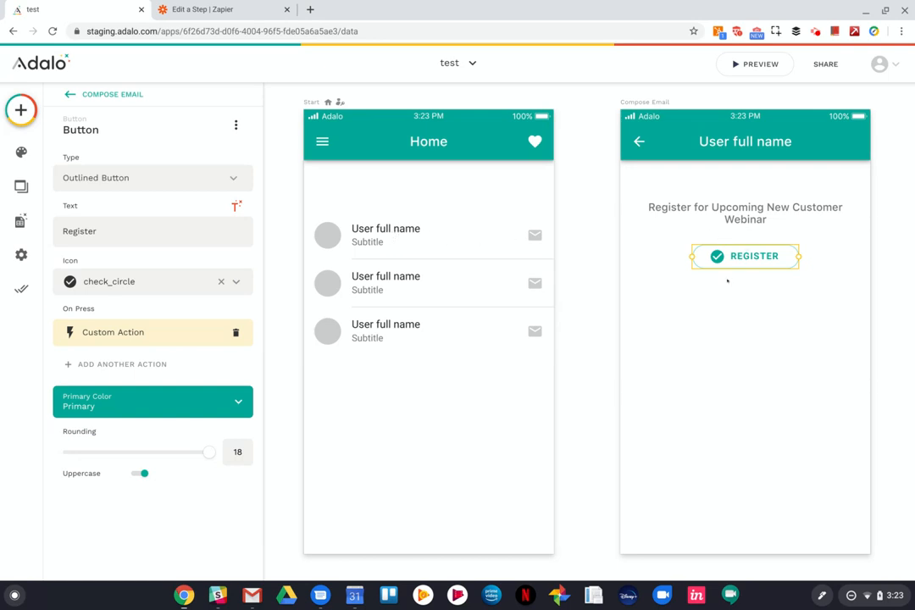
pyautogui.moveTo(722, 284)
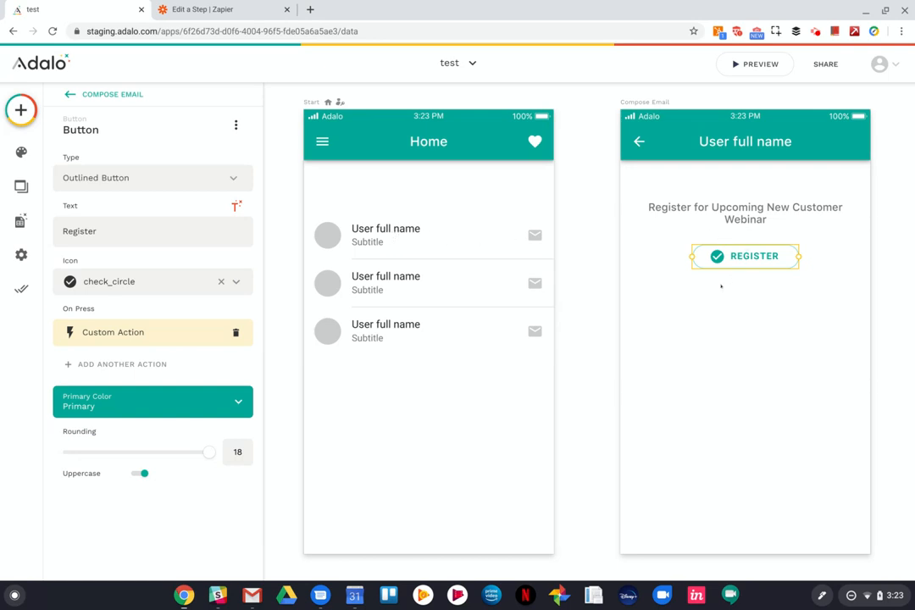